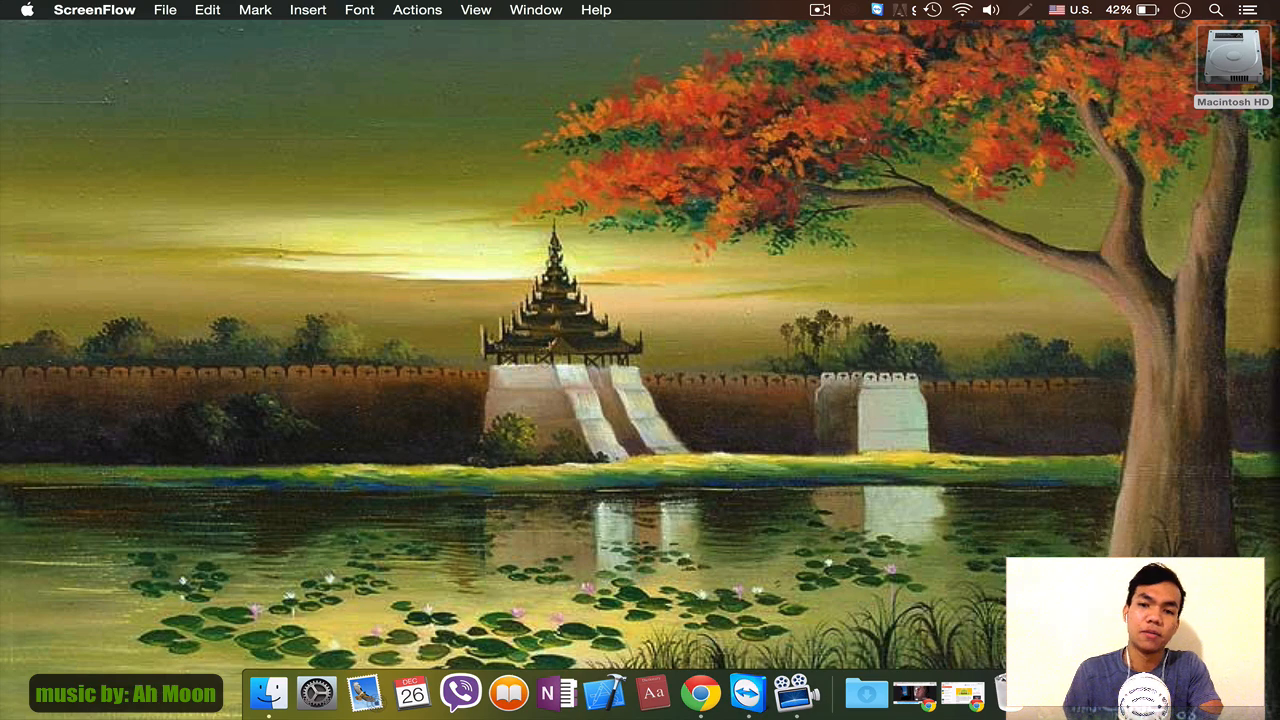
- Bring Chrome forward and switch to the ornagai.com dictionary tab
{"action": "left_click", "coordinate": [700, 692]}
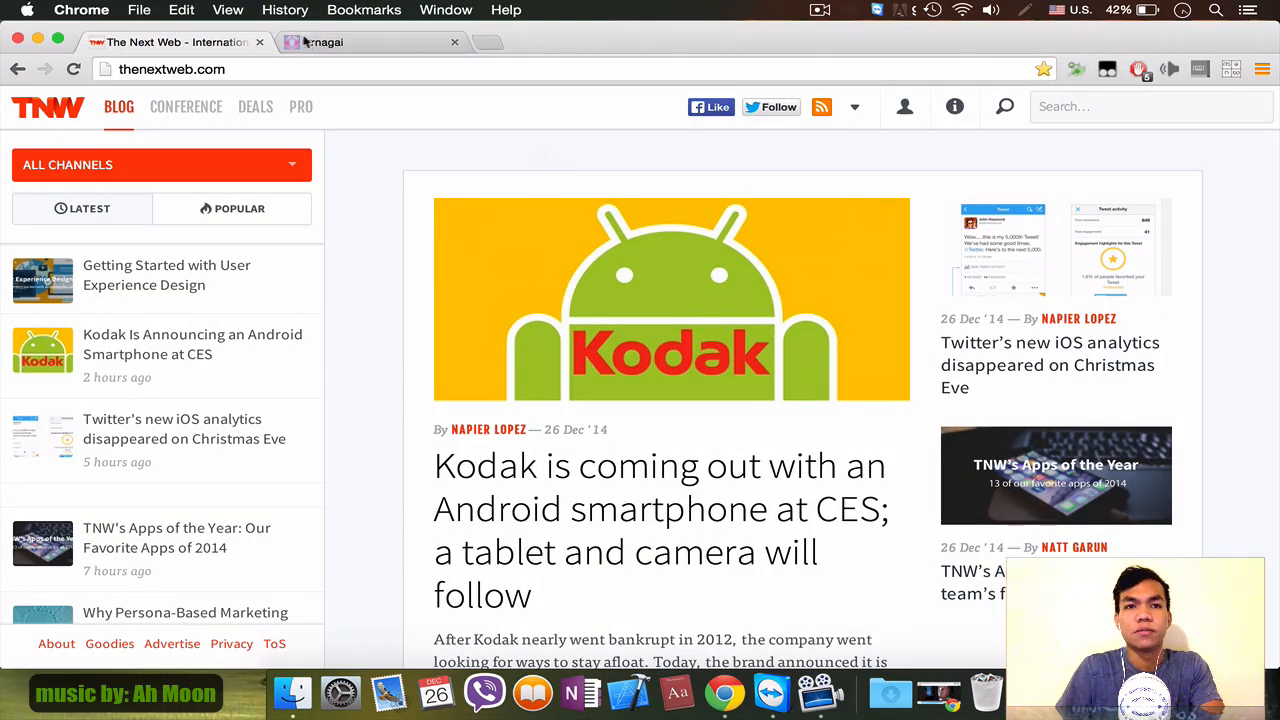
{"action": "left_click", "coordinate": [370, 42]}
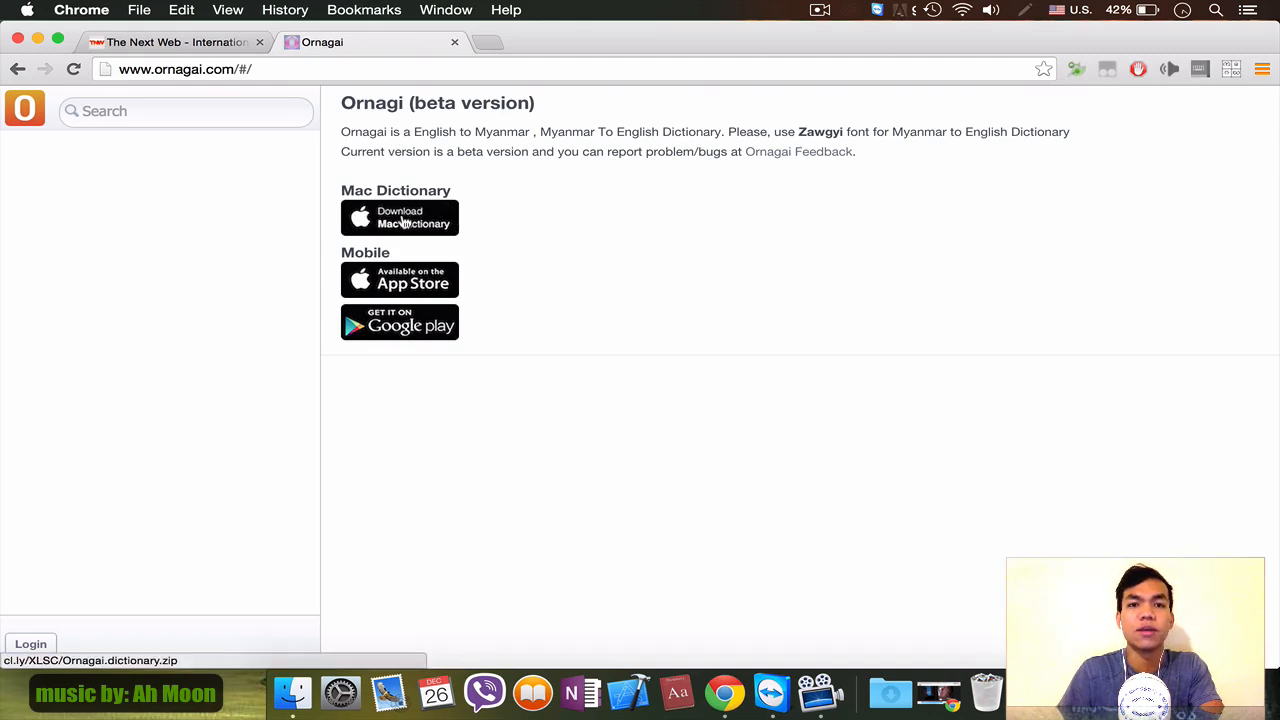
{"action": "left_click", "coordinate": [400, 218]}
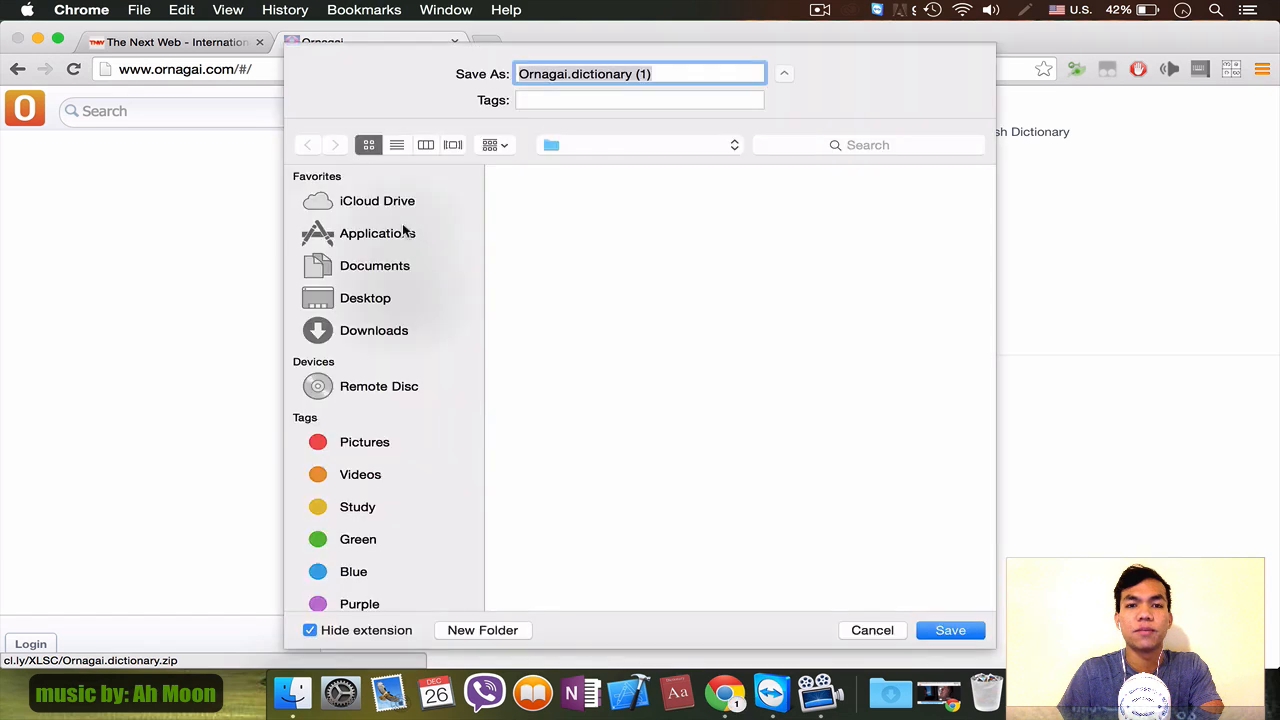
{"action": "left_click", "coordinate": [374, 330]}
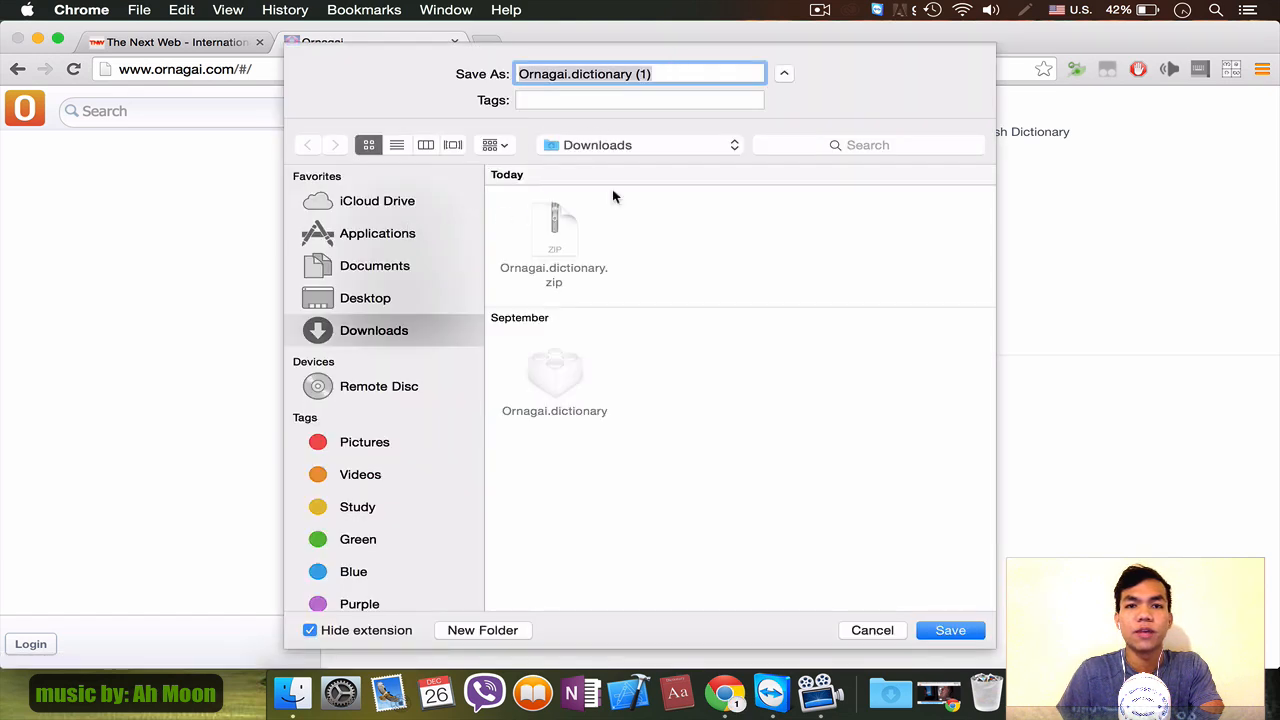
{"action": "mouse_move", "coordinate": [874, 644]}
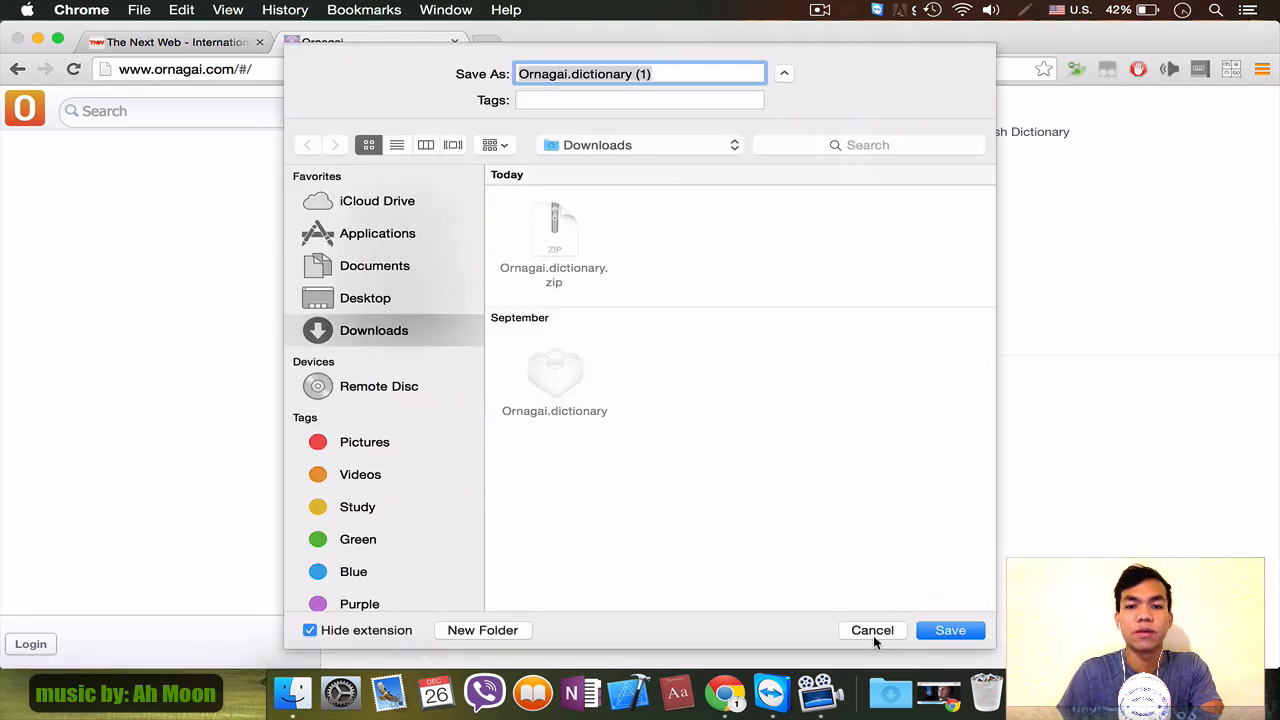
{"action": "mouse_move", "coordinate": [876, 630]}
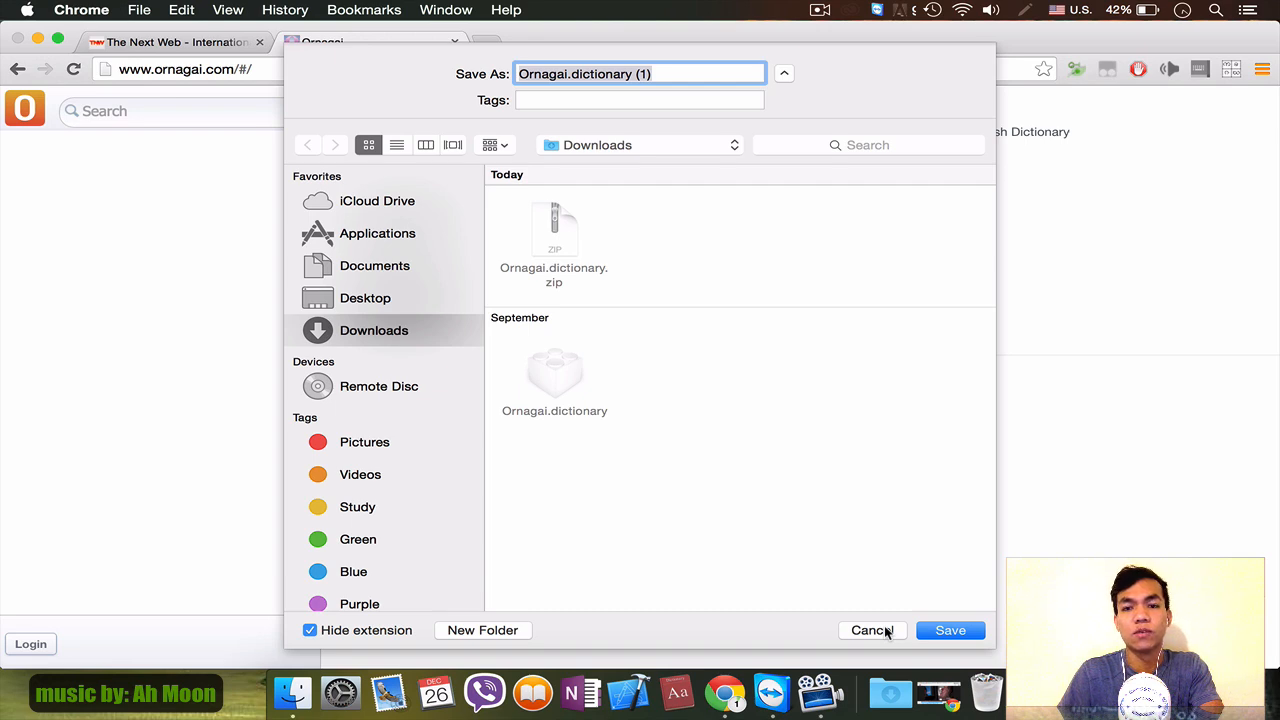
{"action": "mouse_move", "coordinate": [878, 632]}
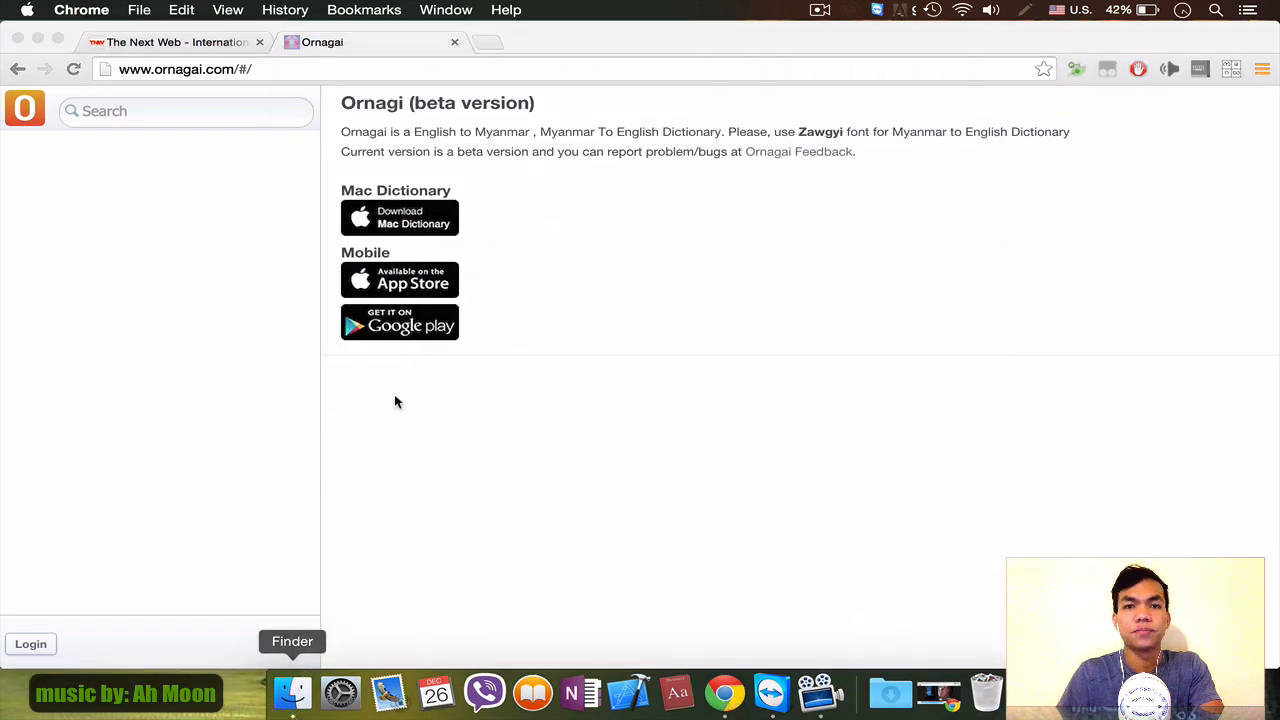
- Show Downloads with Ornagai.dictionary and its zip, and bring up the dictionary file's context menu
{"action": "left_click", "coordinate": [292, 692]}
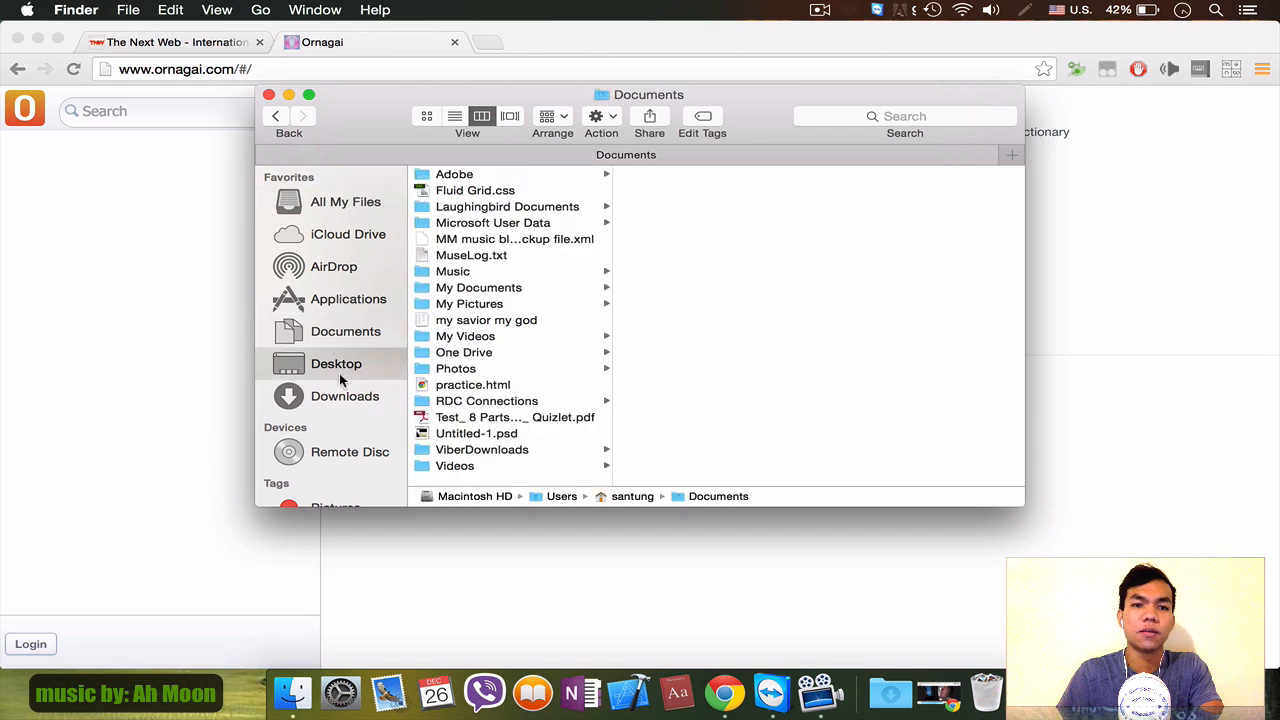
{"action": "left_click", "coordinate": [344, 396]}
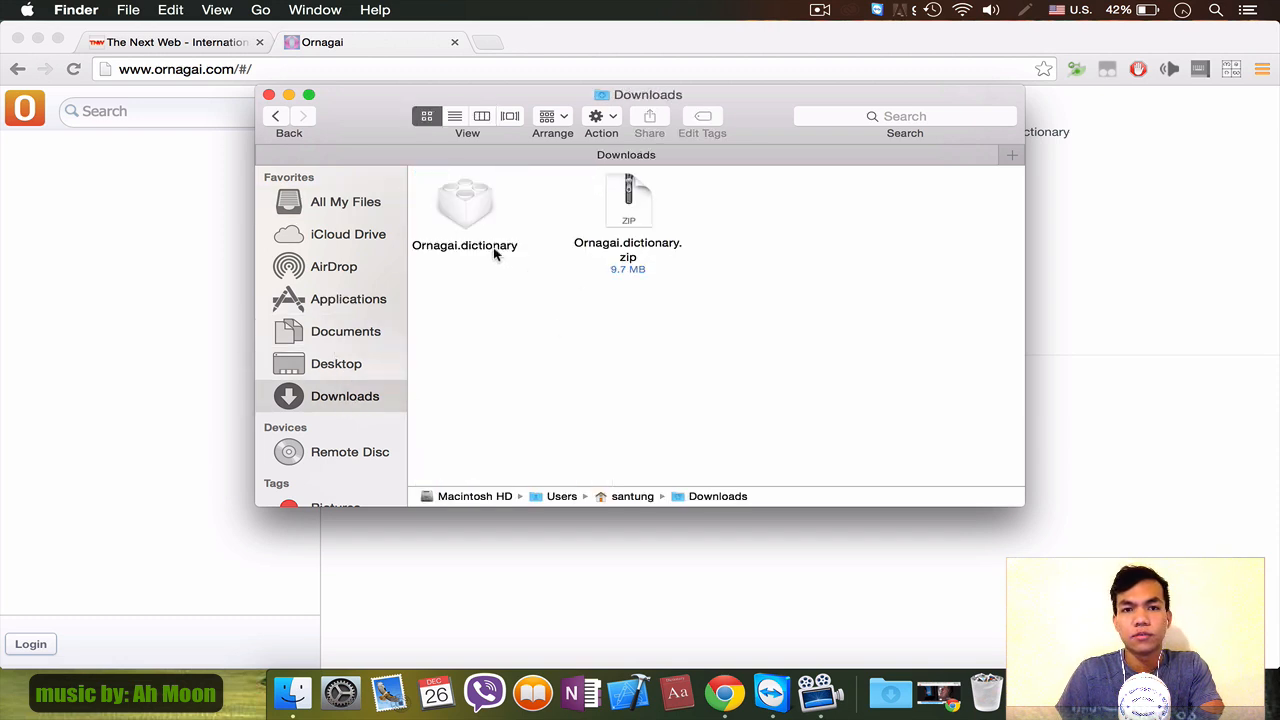
{"action": "mouse_move", "coordinate": [476, 264]}
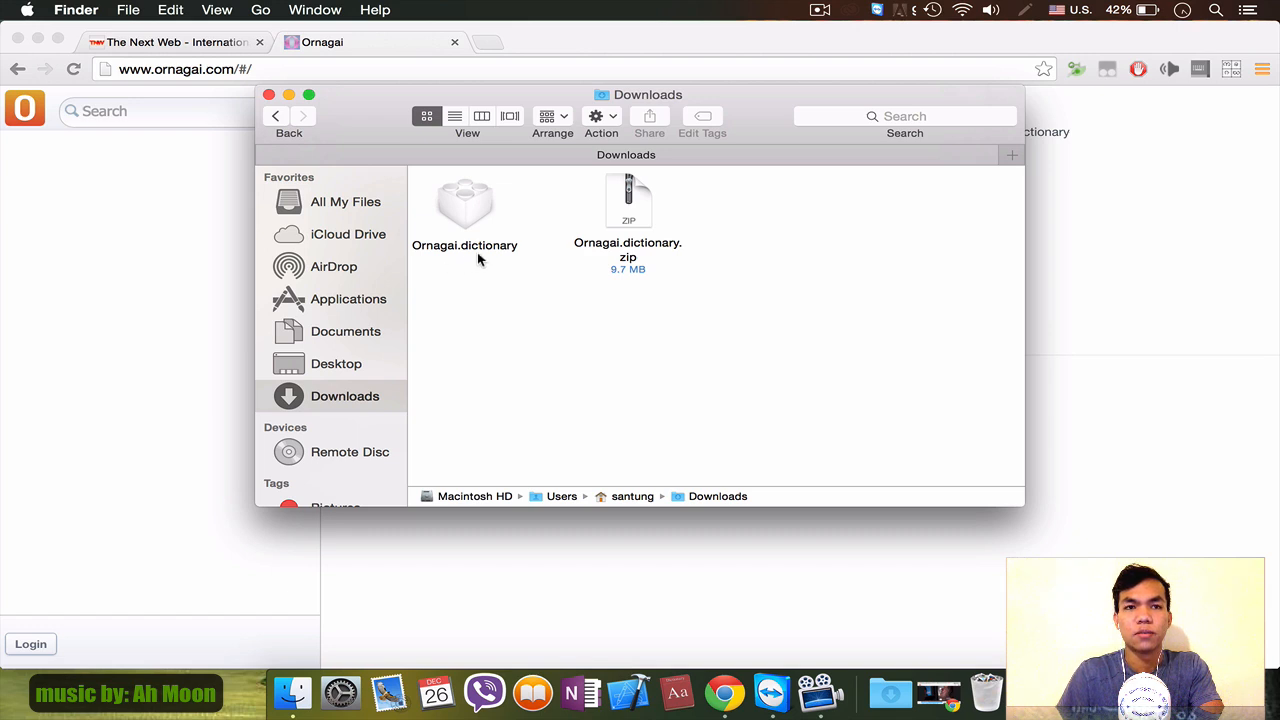
{"action": "mouse_move", "coordinate": [292, 692]}
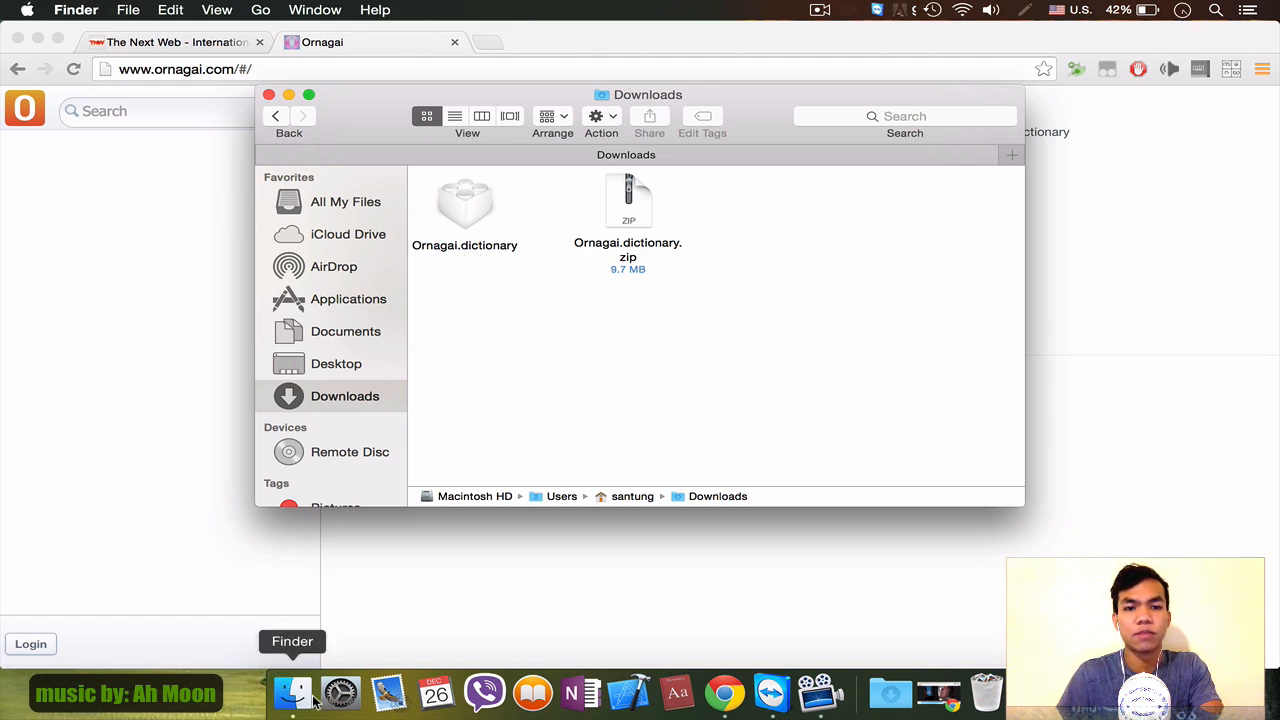
{"action": "mouse_move", "coordinate": [642, 228]}
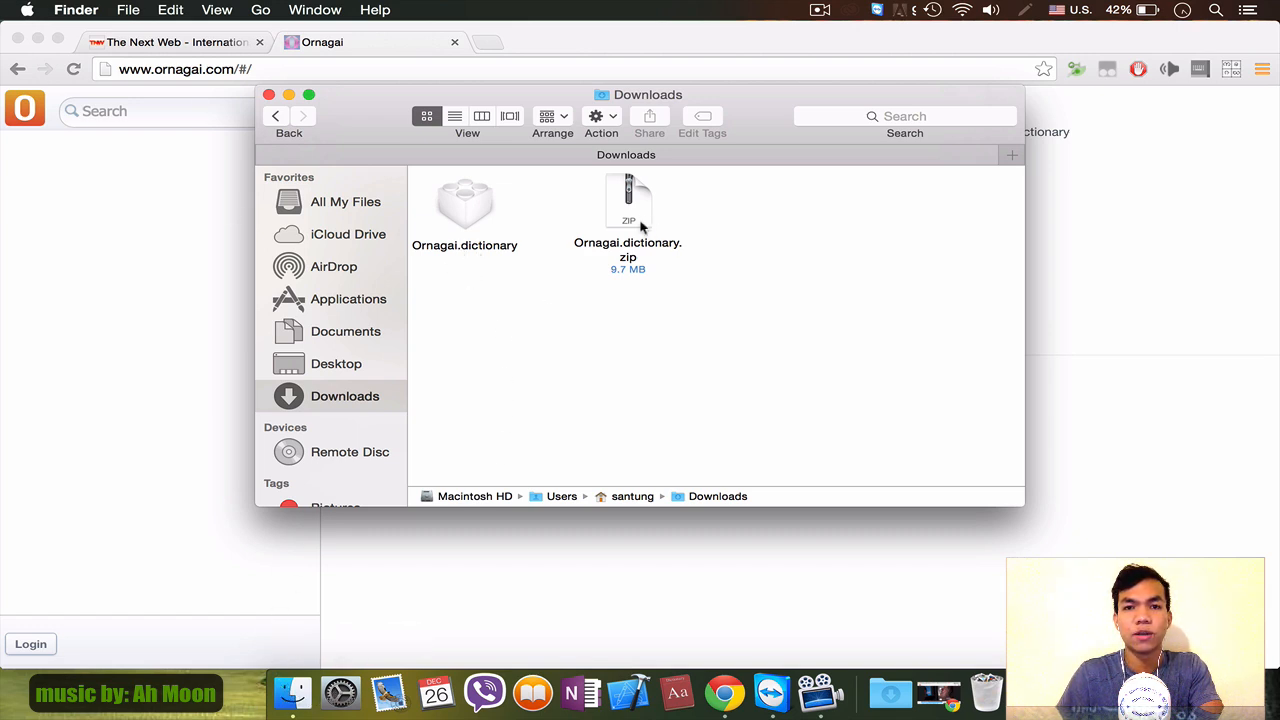
{"action": "left_click", "coordinate": [628, 200]}
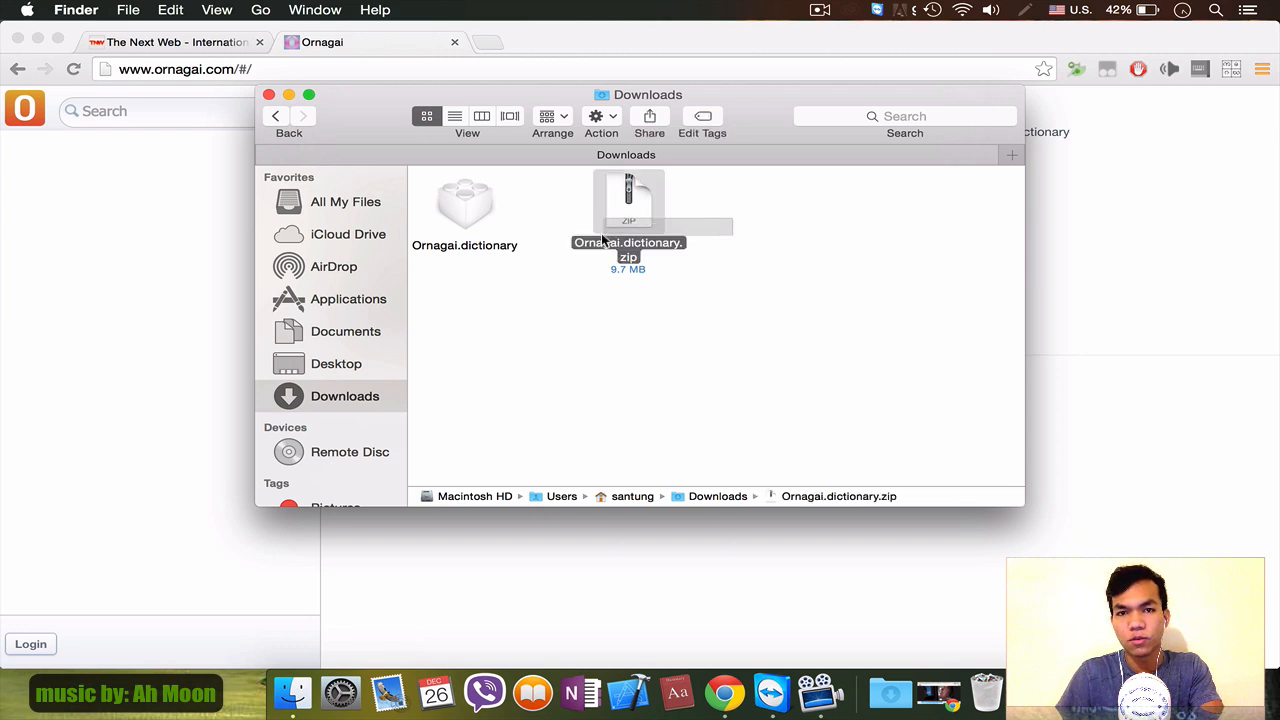
{"action": "mouse_move", "coordinate": [668, 252]}
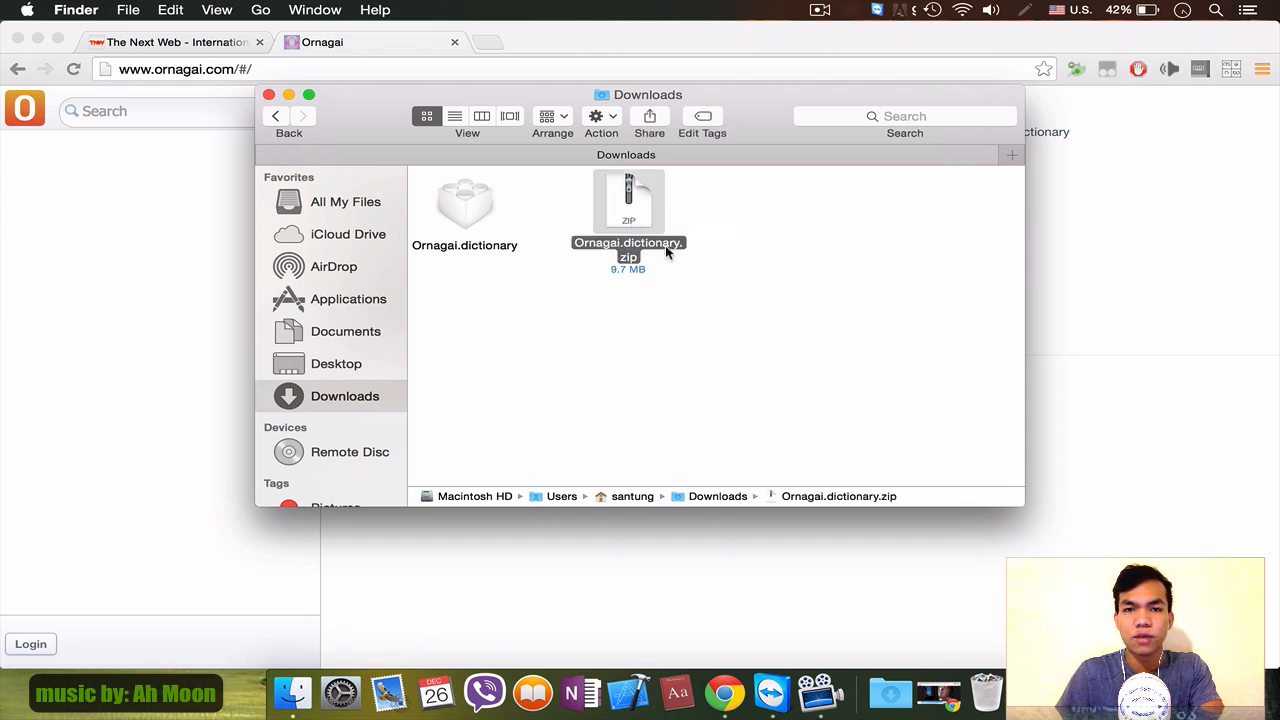
{"action": "left_click", "coordinate": [464, 210]}
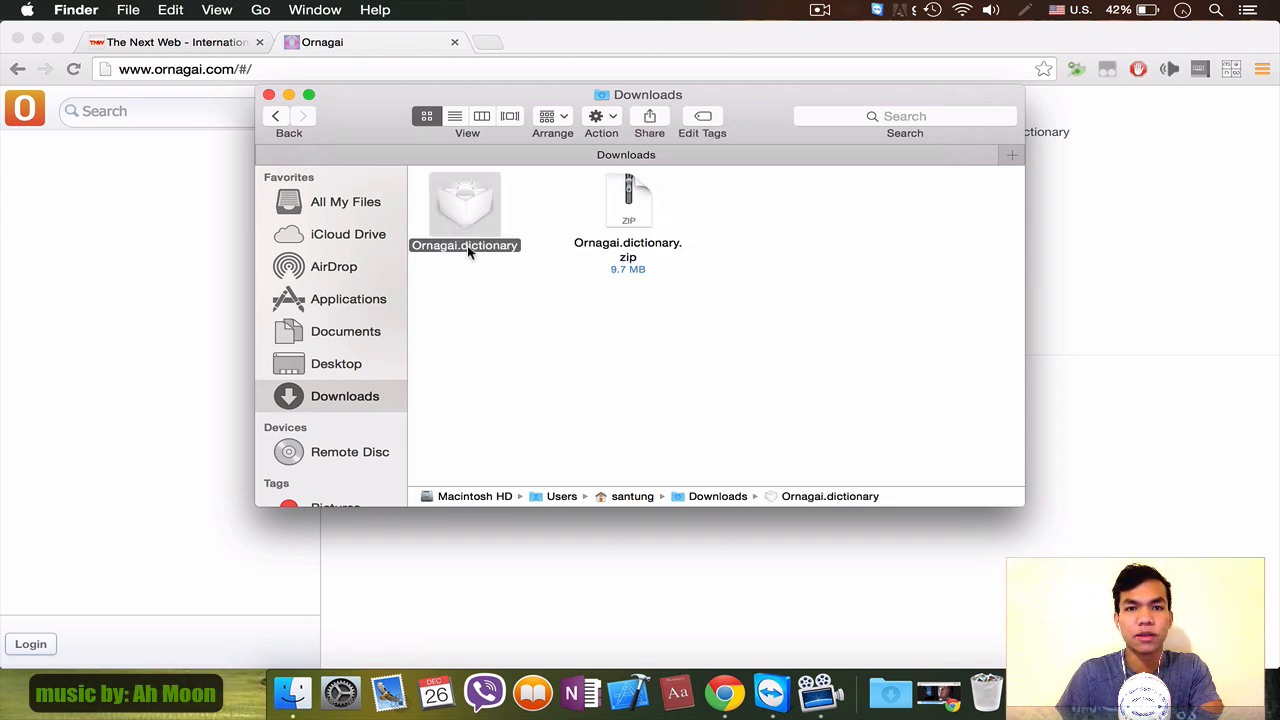
{"action": "right_click", "coordinate": [464, 210]}
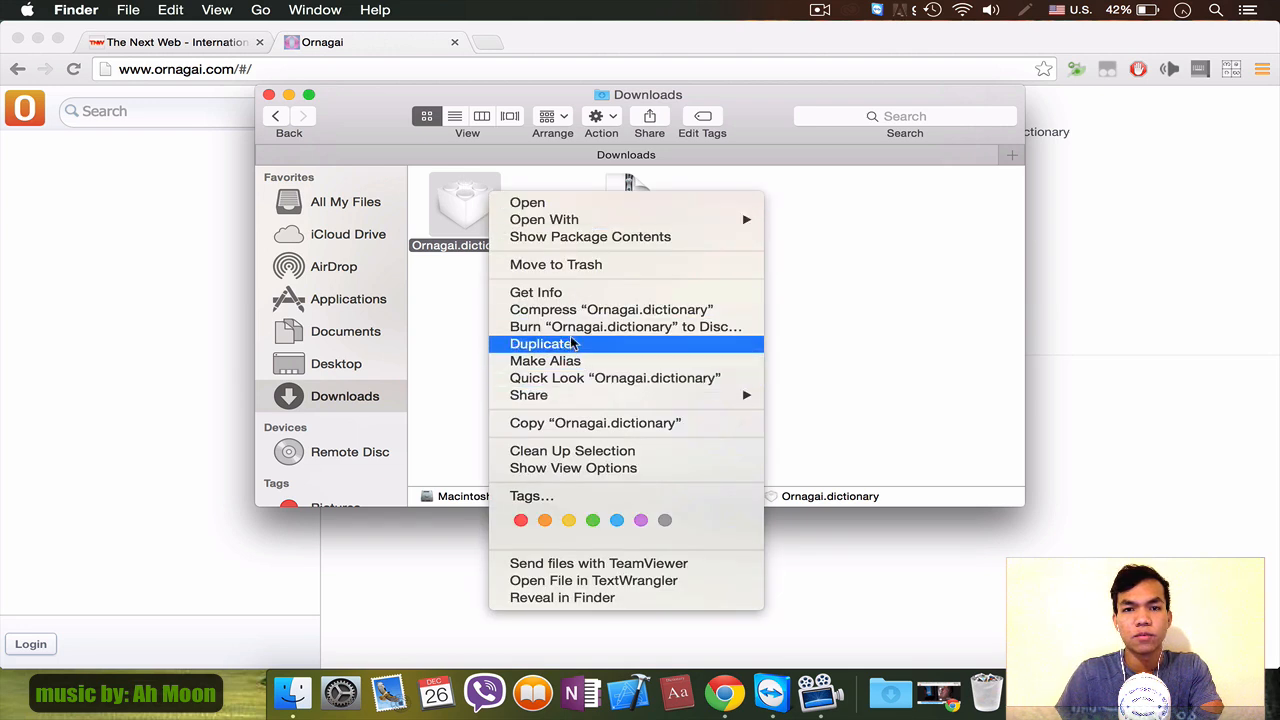
{"action": "mouse_move", "coordinate": [658, 444]}
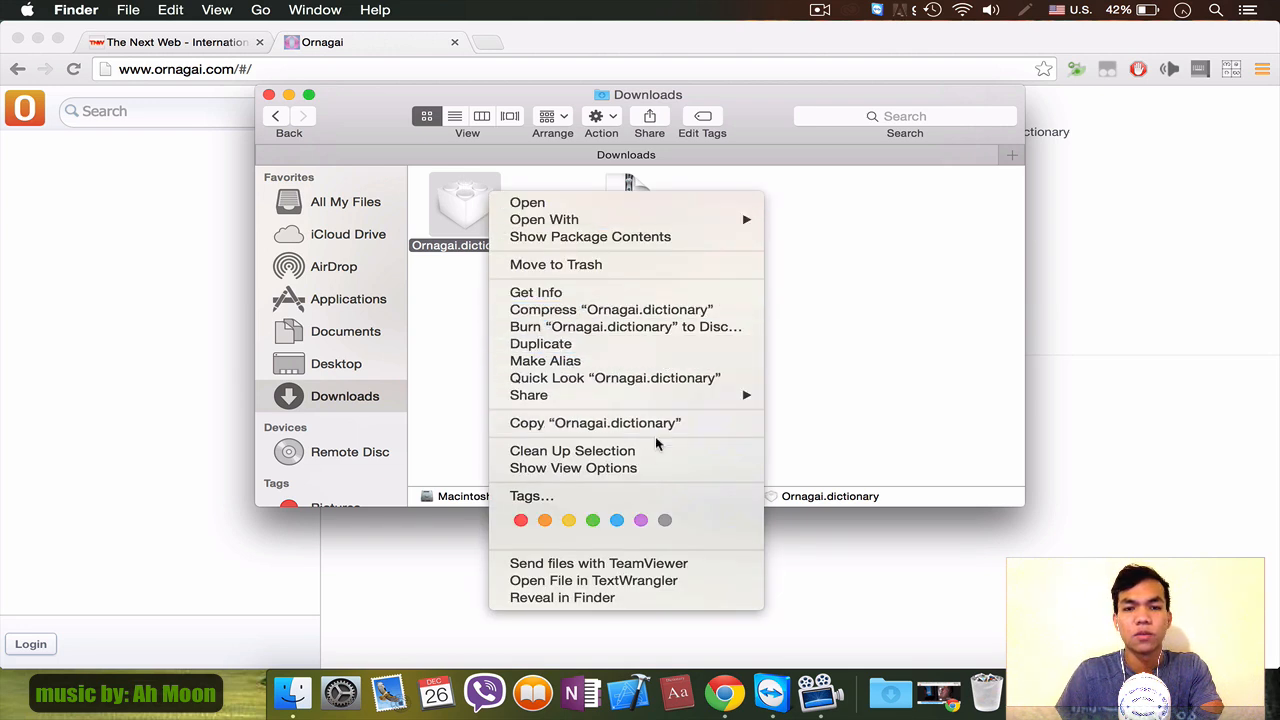
{"action": "mouse_move", "coordinate": [576, 430]}
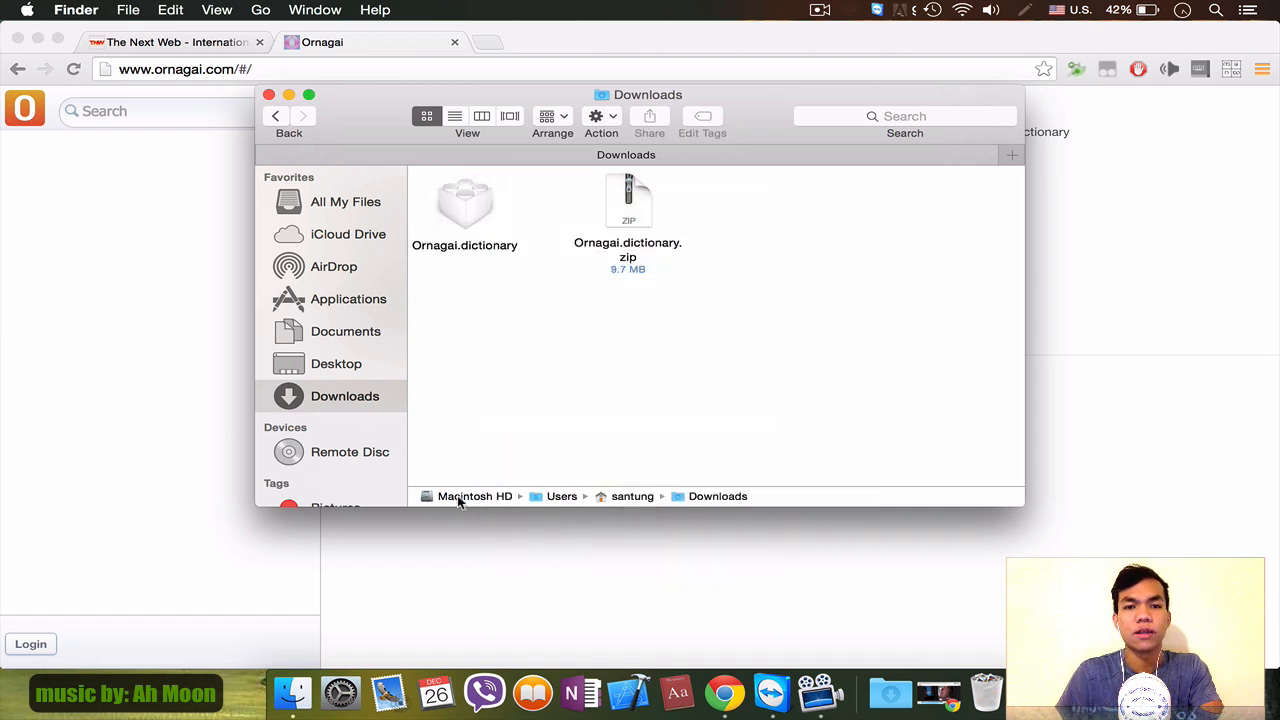
{"action": "mouse_move", "coordinate": [484, 504]}
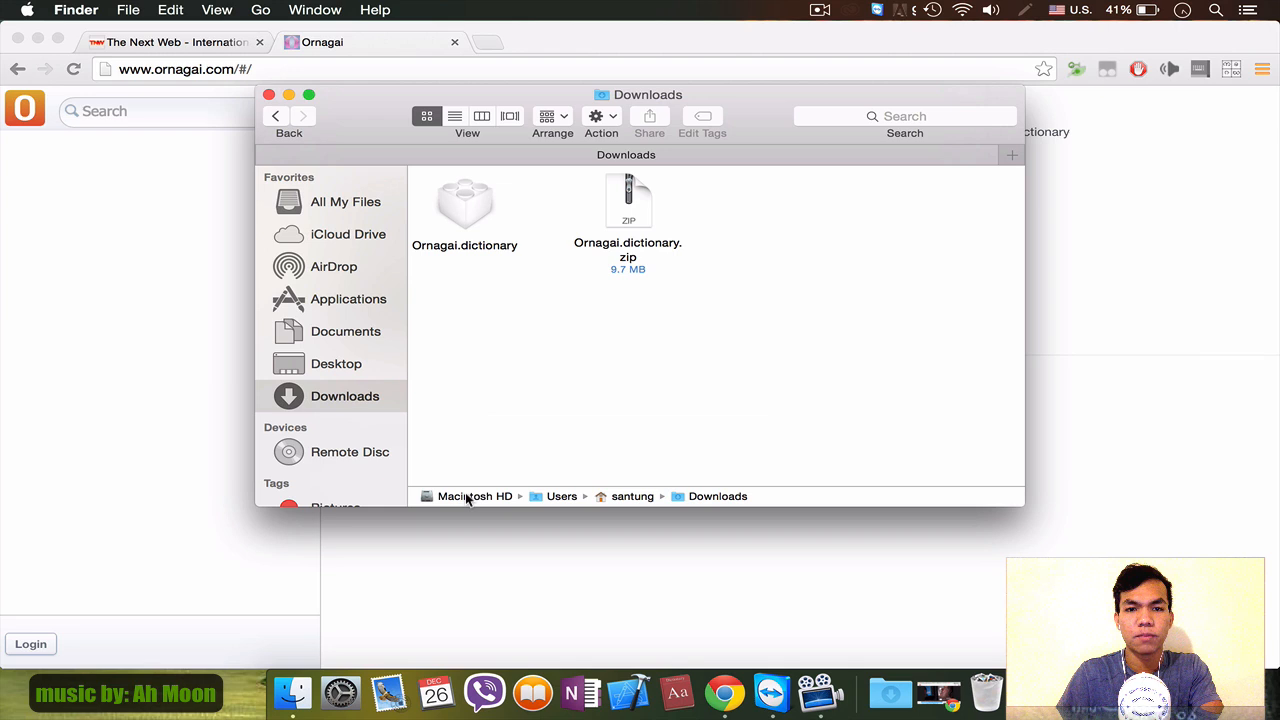
- Navigate from the disk's top level into Library's Dictionaries folder
{"action": "left_click", "coordinate": [476, 496]}
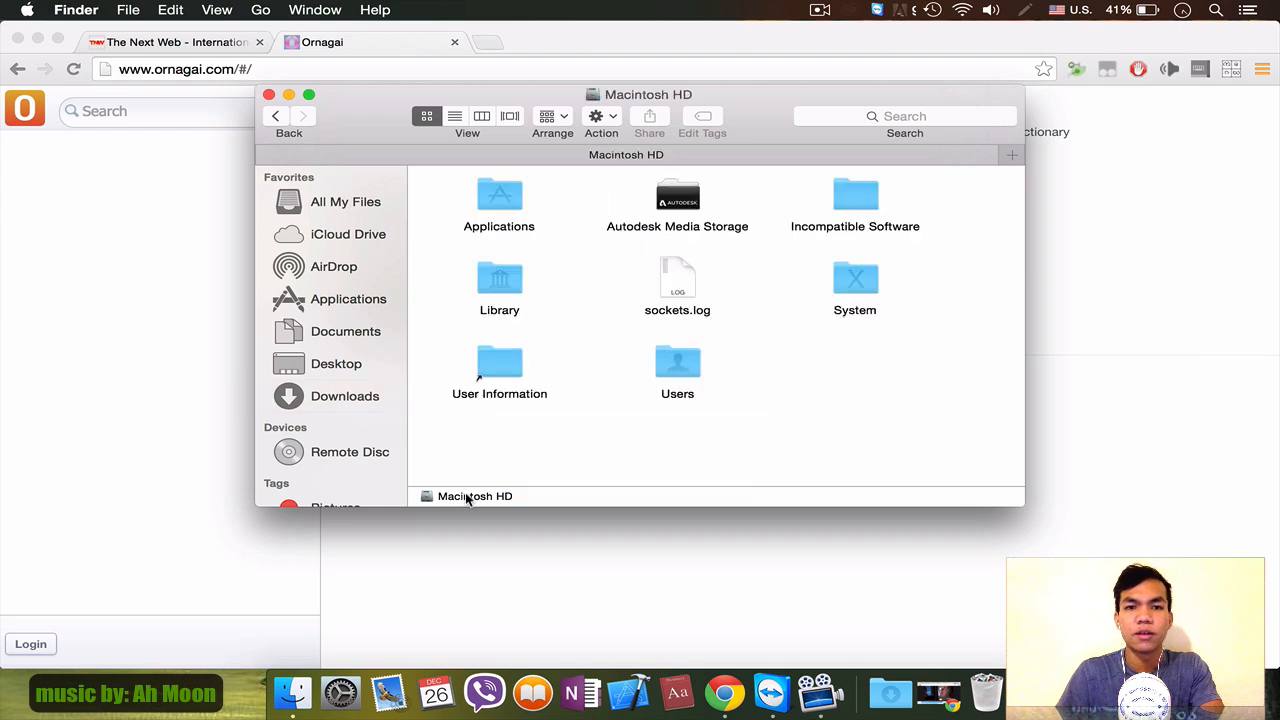
{"action": "mouse_move", "coordinate": [496, 282]}
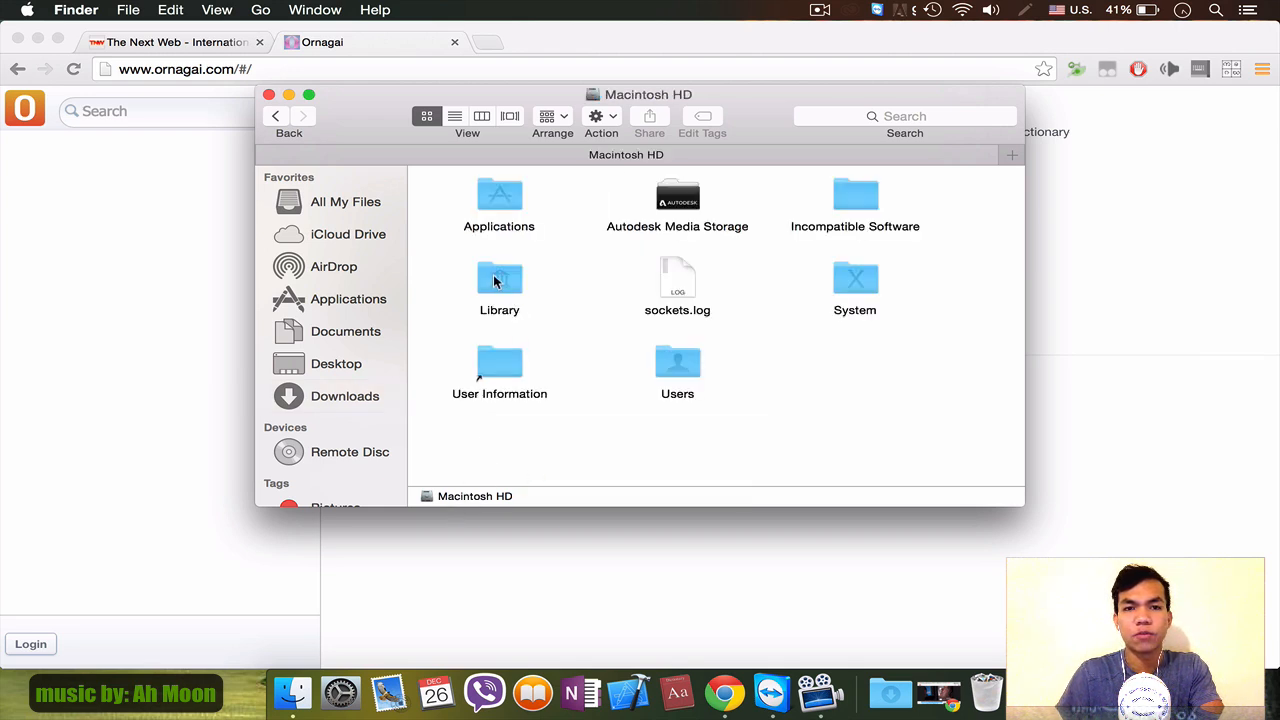
{"action": "double_click", "coordinate": [500, 278]}
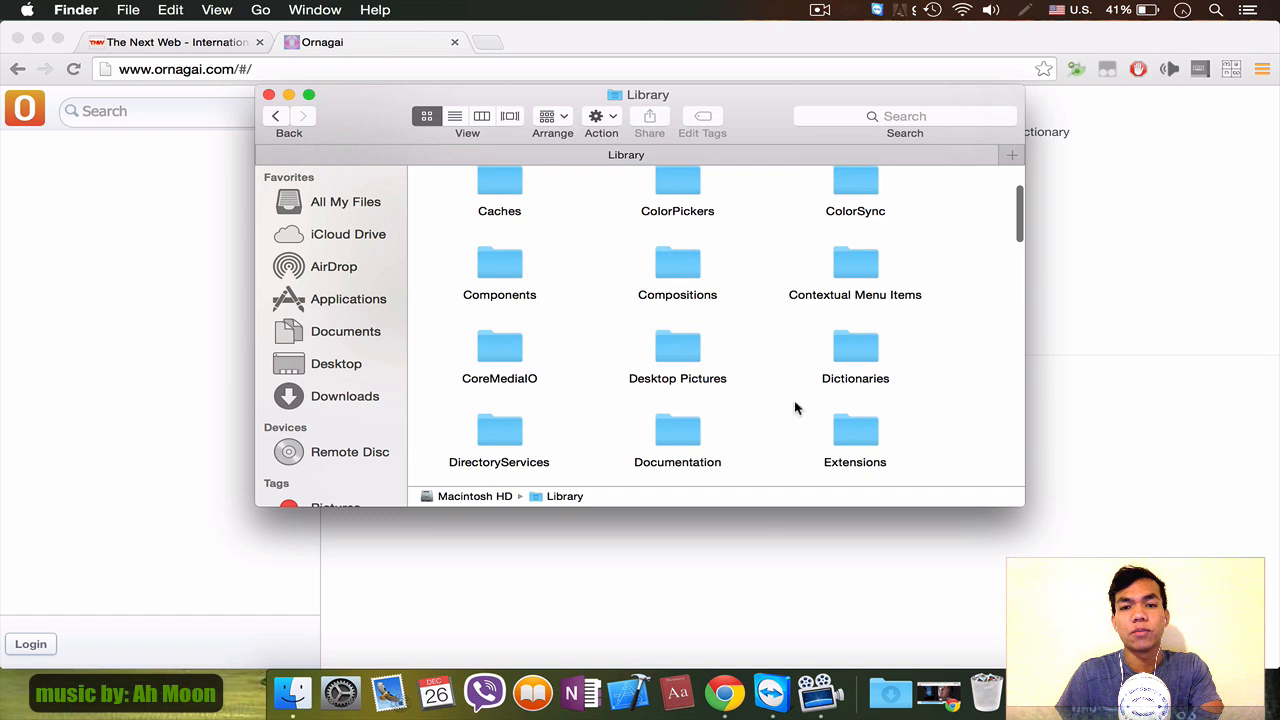
{"action": "mouse_move", "coordinate": [850, 356]}
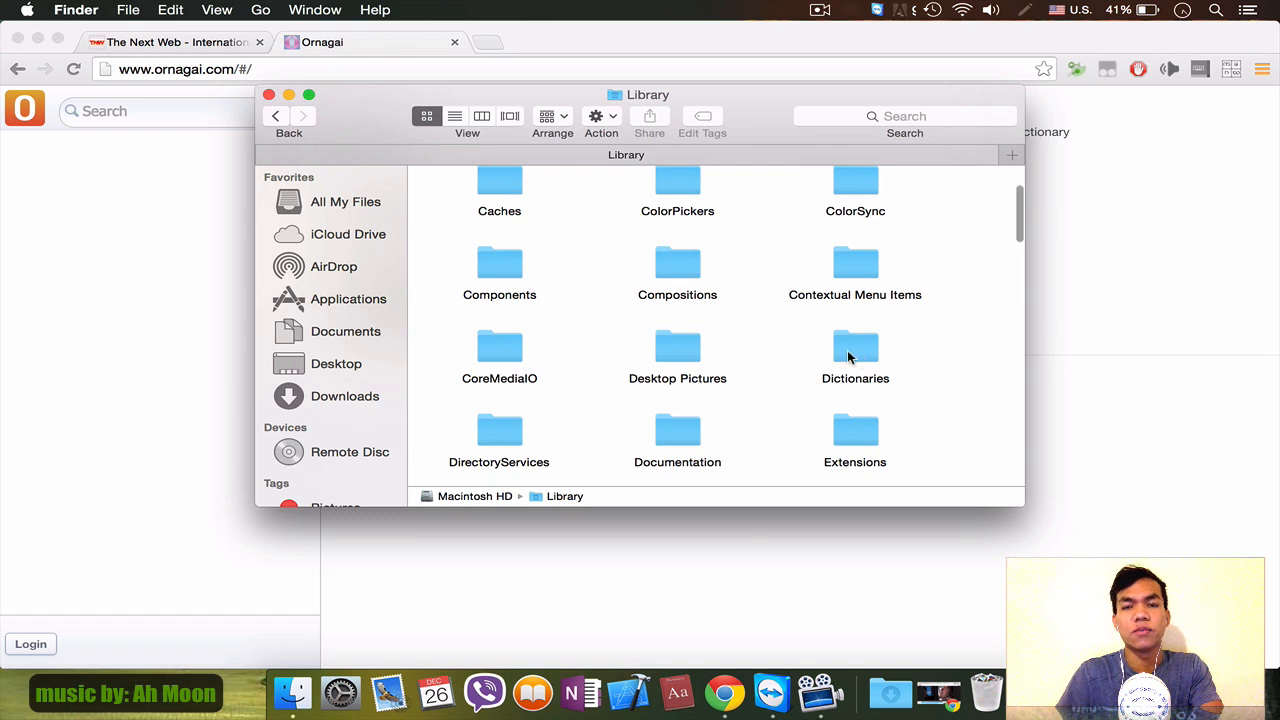
{"action": "scroll", "scroll_direction": "up", "scroll_amount": 3}
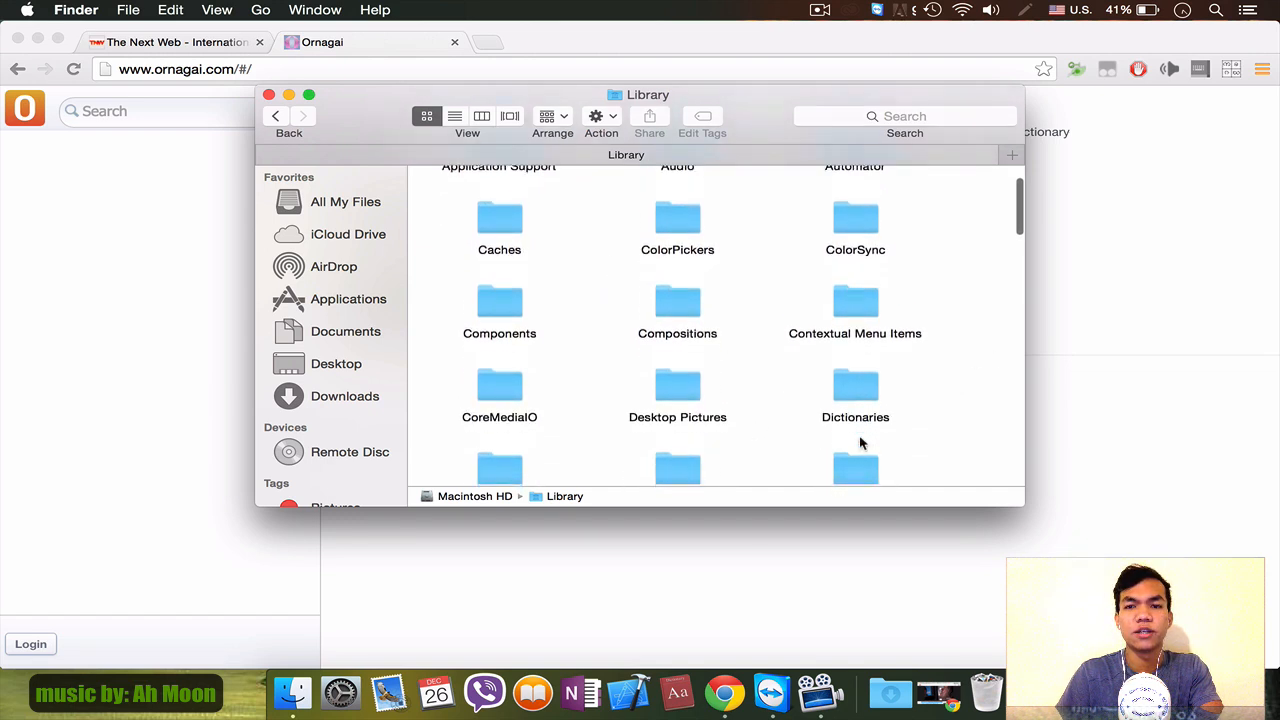
{"action": "double_click", "coordinate": [856, 390]}
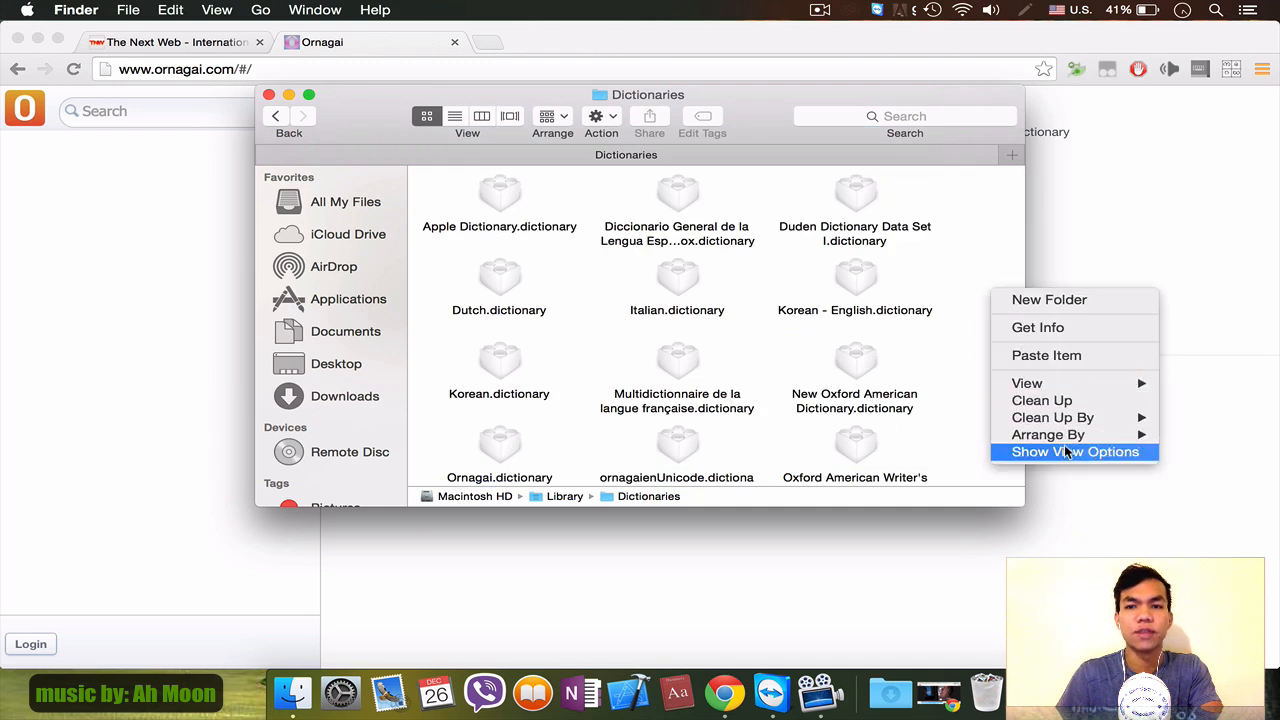
{"action": "mouse_move", "coordinate": [1026, 384]}
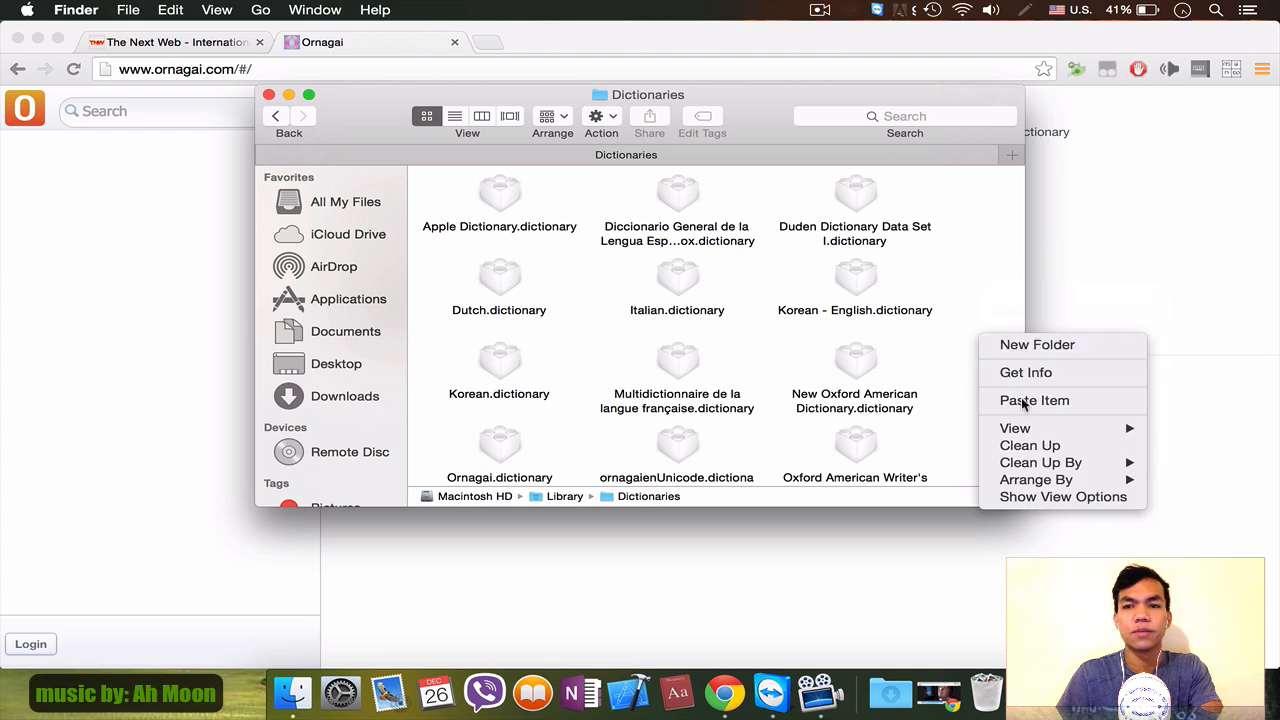
{"action": "mouse_move", "coordinate": [950, 384]}
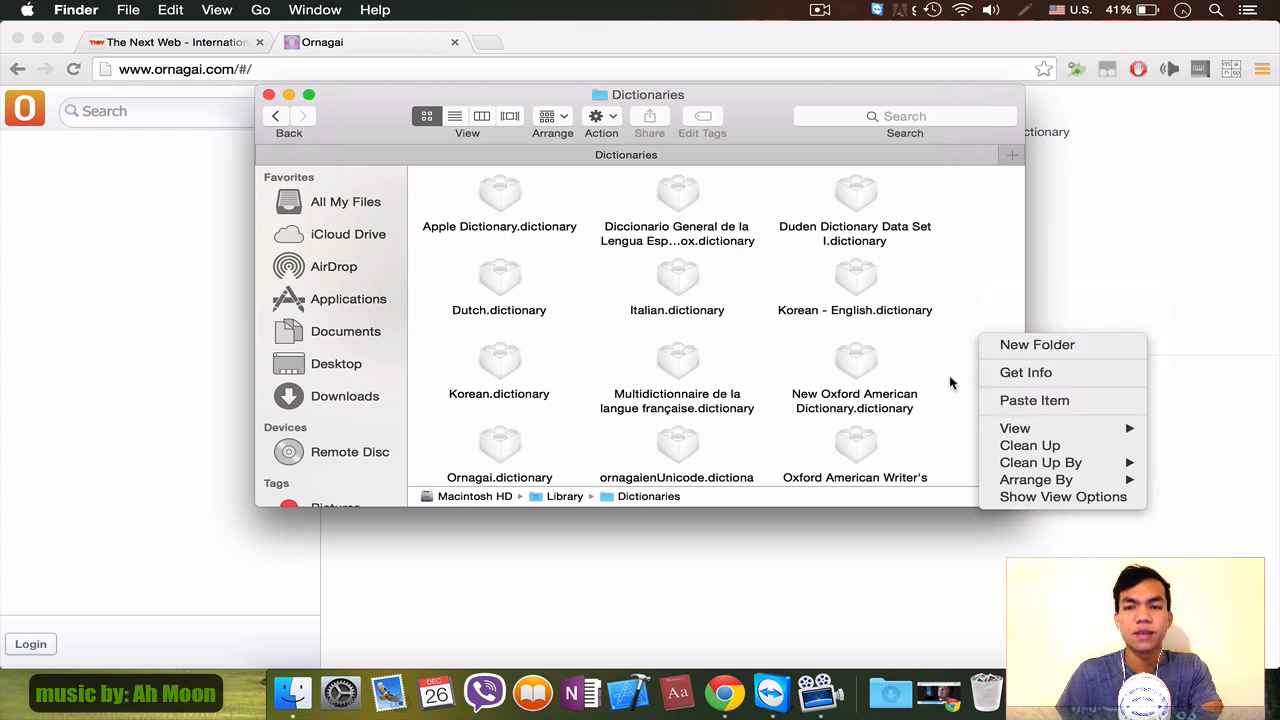
- Paste Ornagai.dictionary here and stop when told it already exists
{"action": "left_click", "coordinate": [1034, 400]}
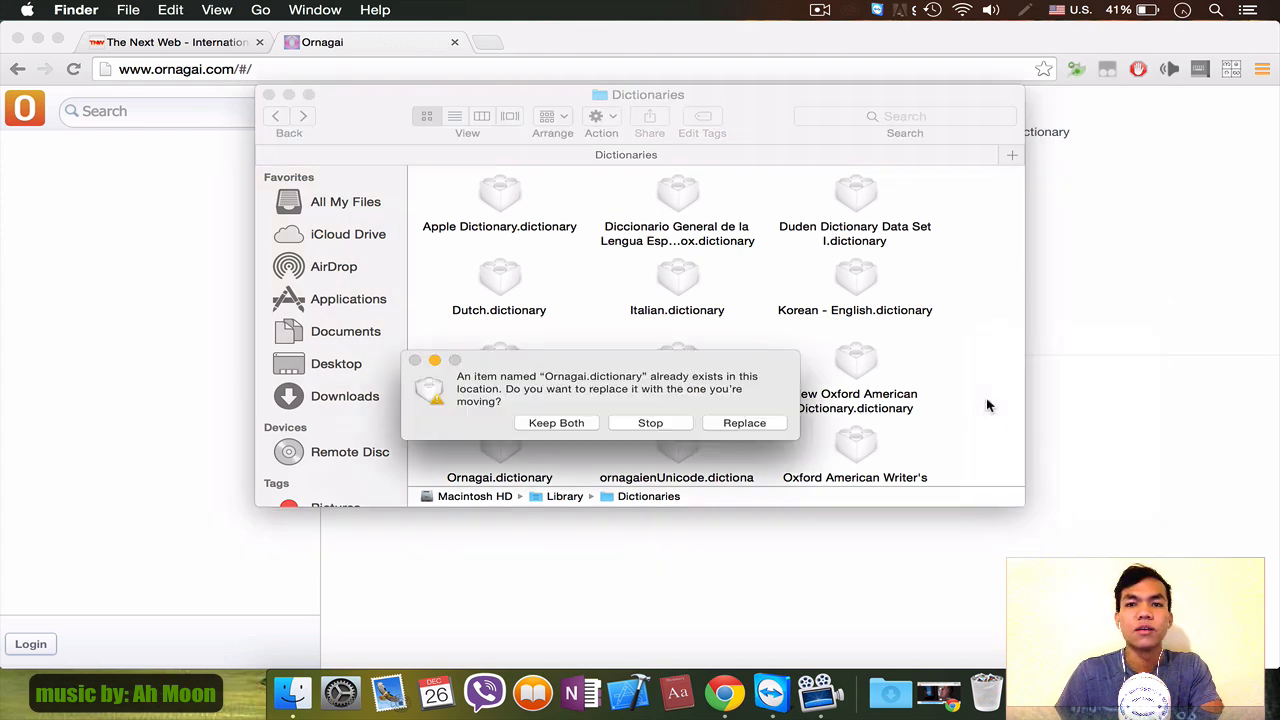
{"action": "mouse_move", "coordinate": [650, 422]}
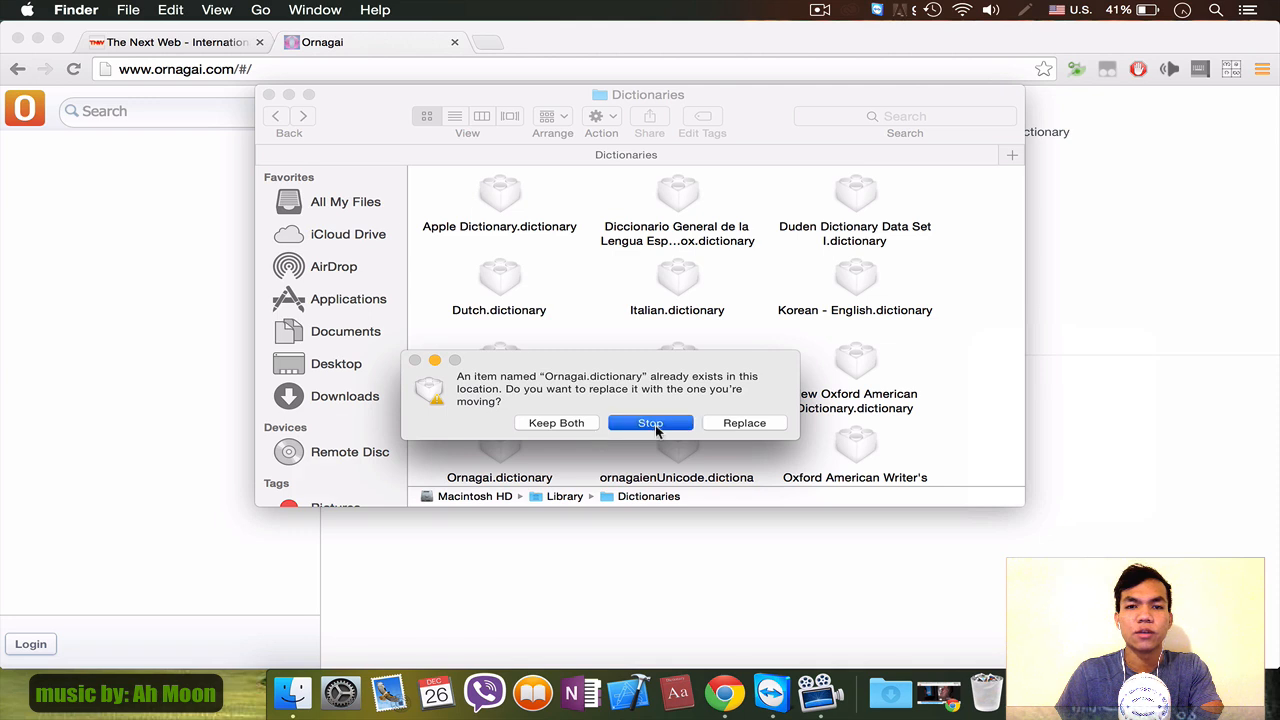
{"action": "left_click", "coordinate": [648, 422]}
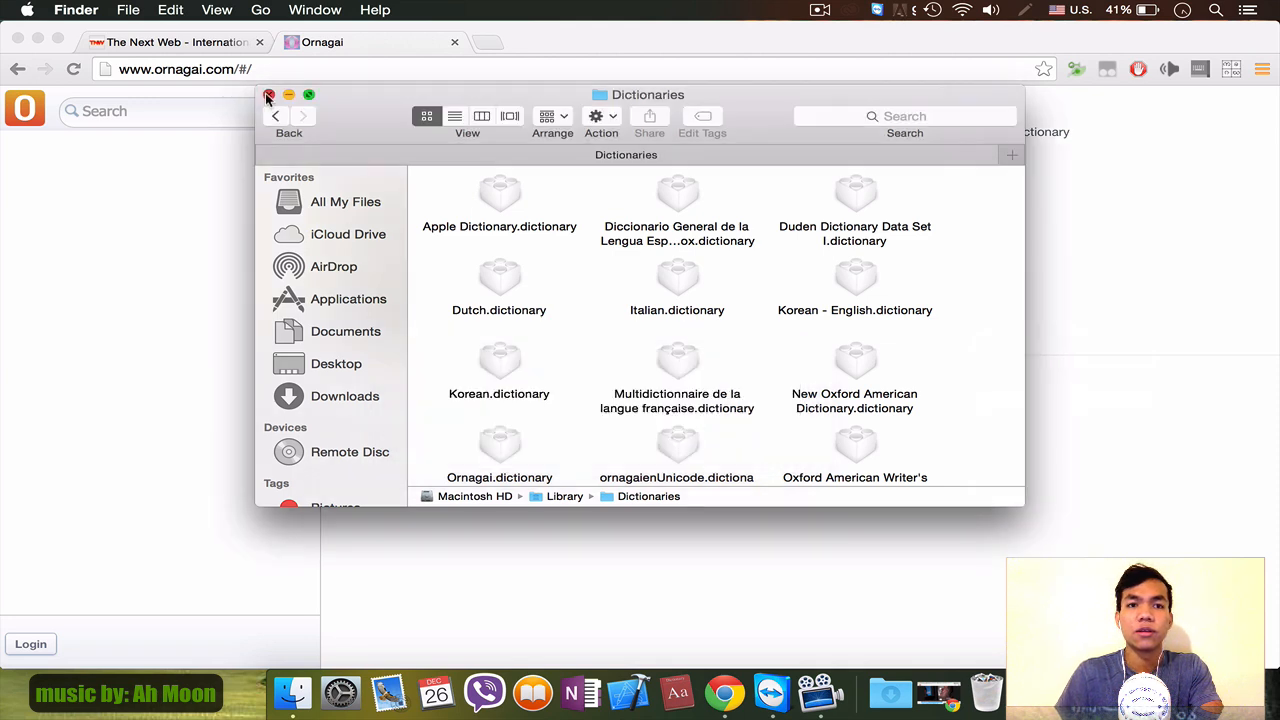
- Launch the Dictionary app and bring up its Preferences
{"action": "left_click", "coordinate": [268, 96]}
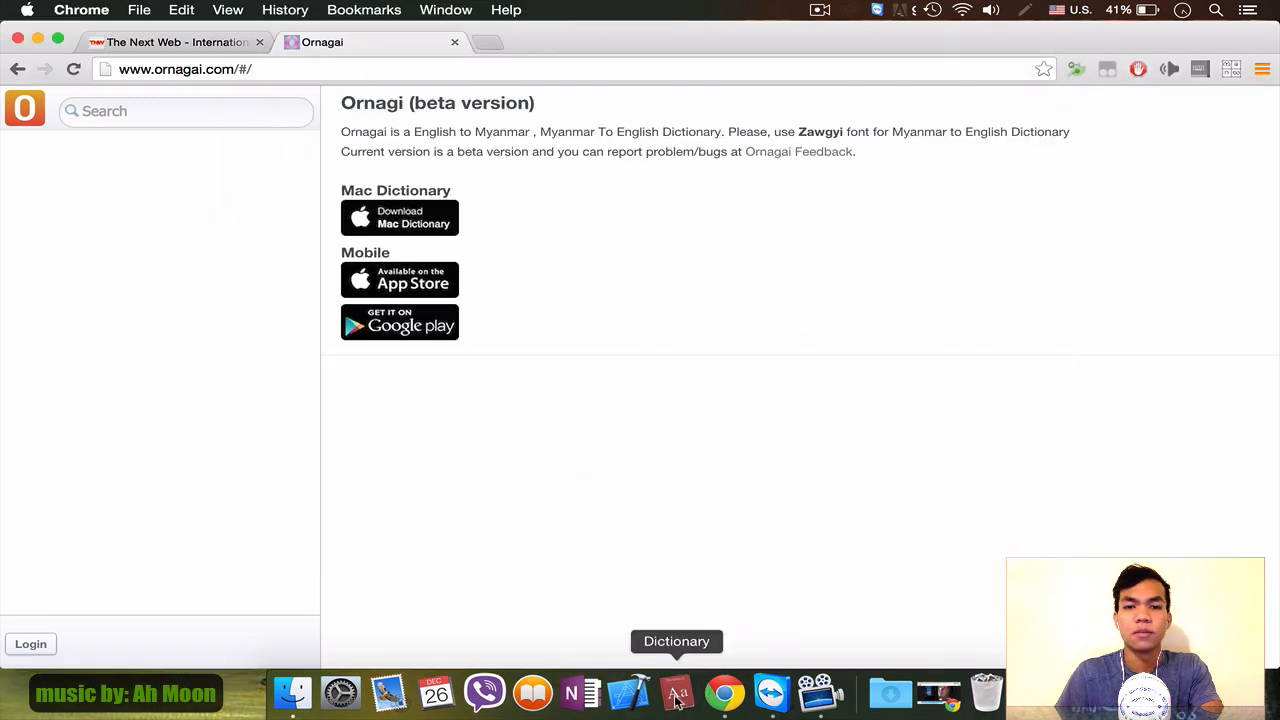
{"action": "left_click", "coordinate": [676, 692]}
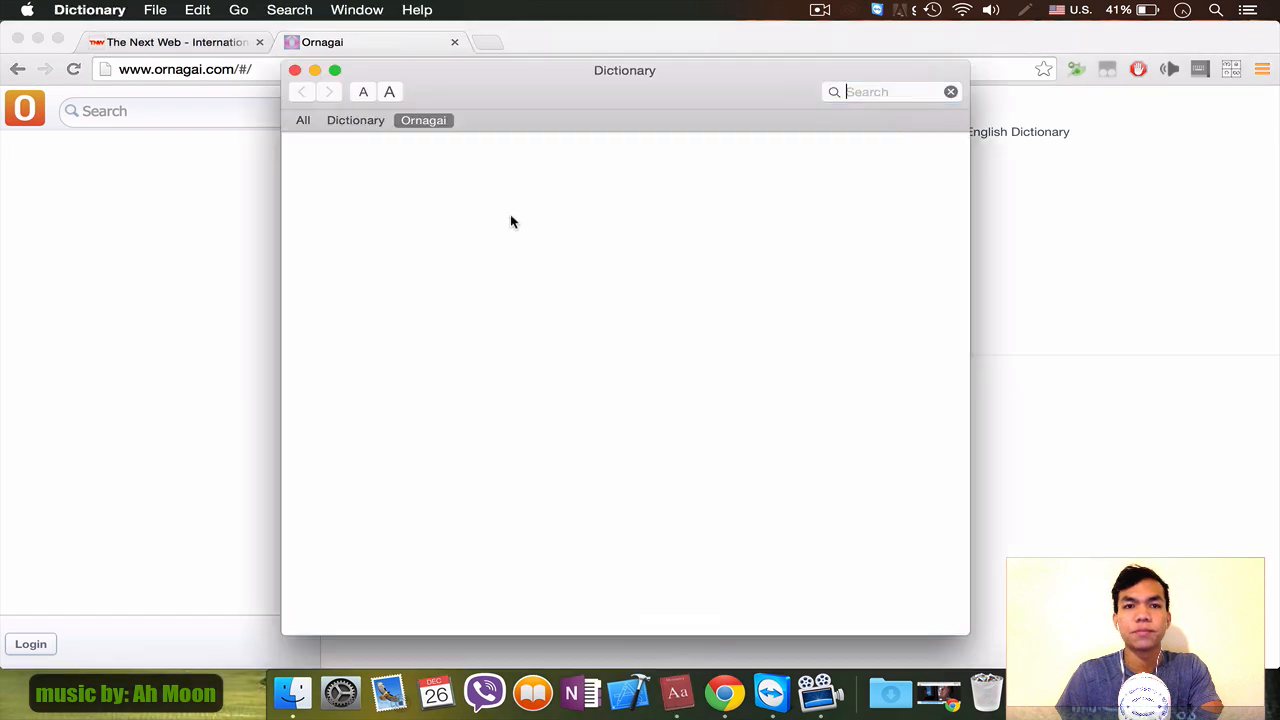
{"action": "right_click", "coordinate": [424, 120]}
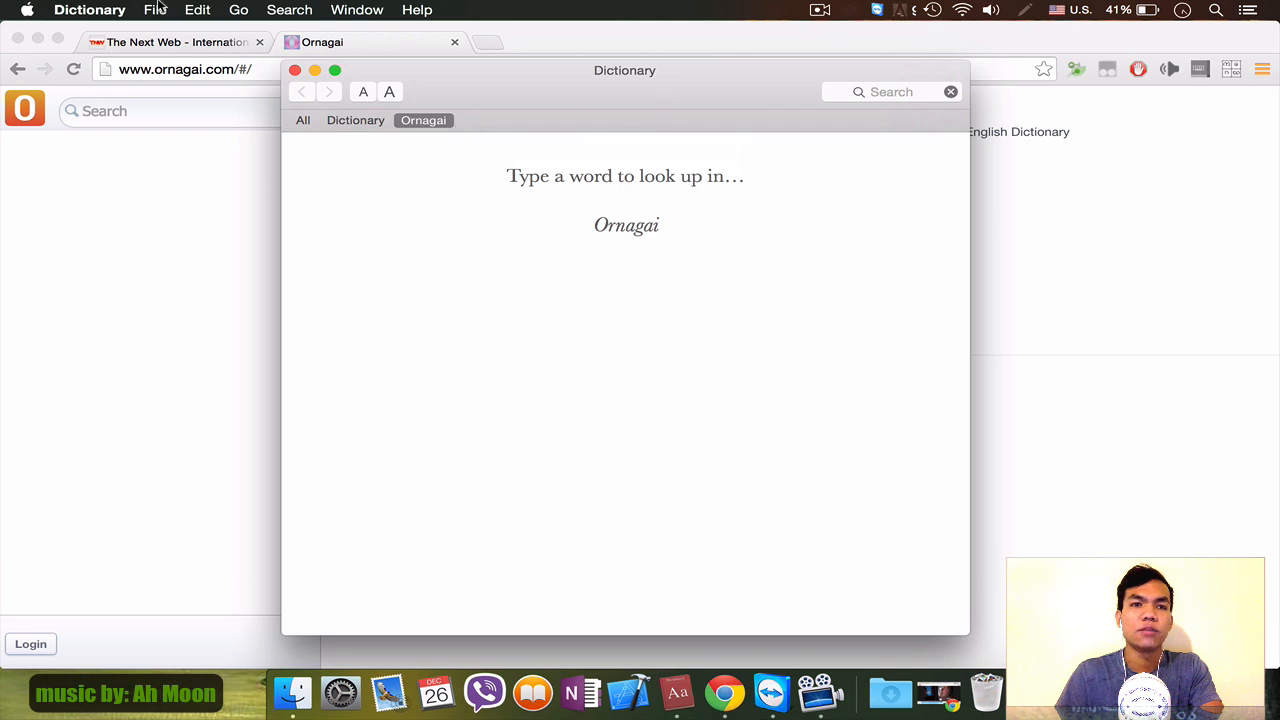
{"action": "left_click", "coordinate": [88, 8]}
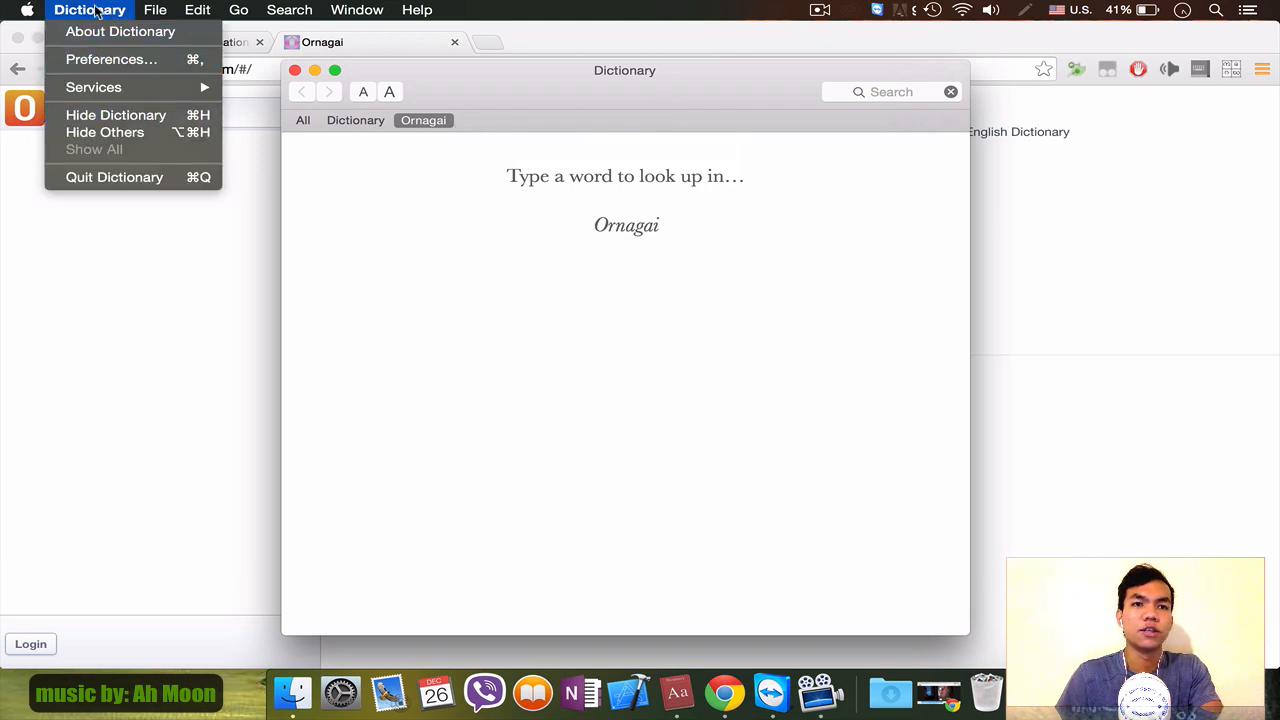
{"action": "mouse_move", "coordinate": [112, 60]}
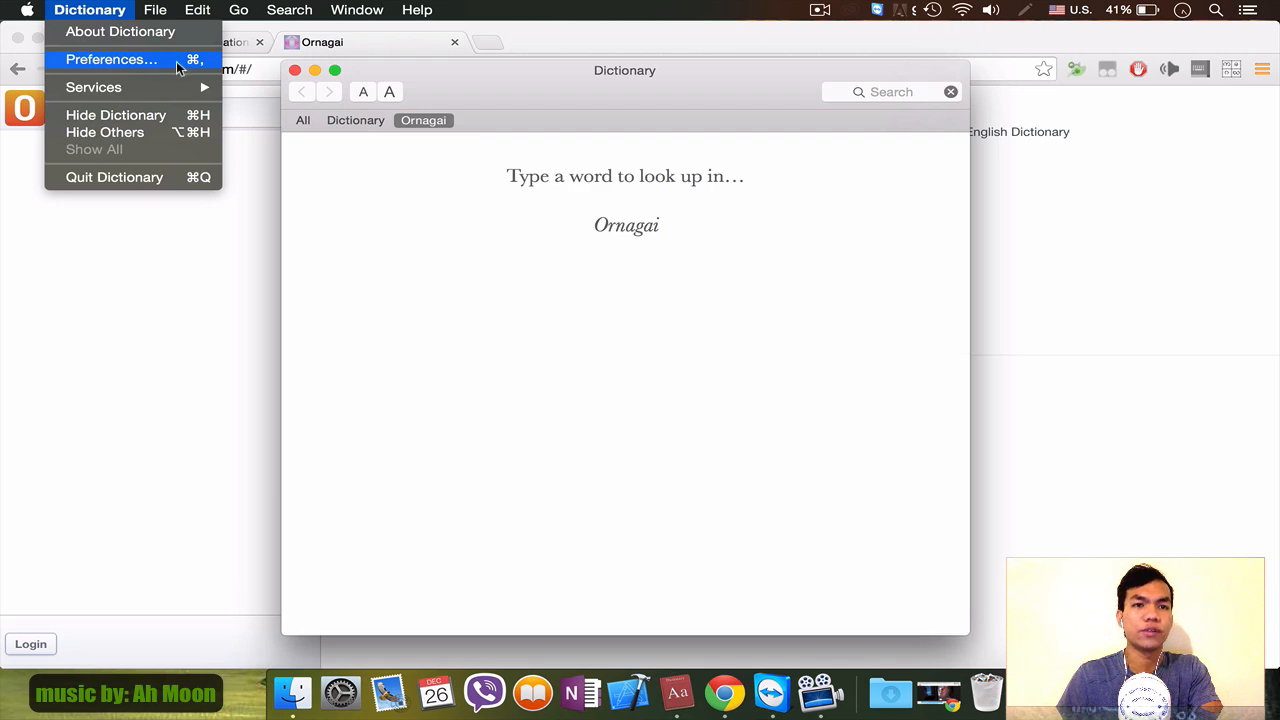
{"action": "left_click", "coordinate": [112, 60]}
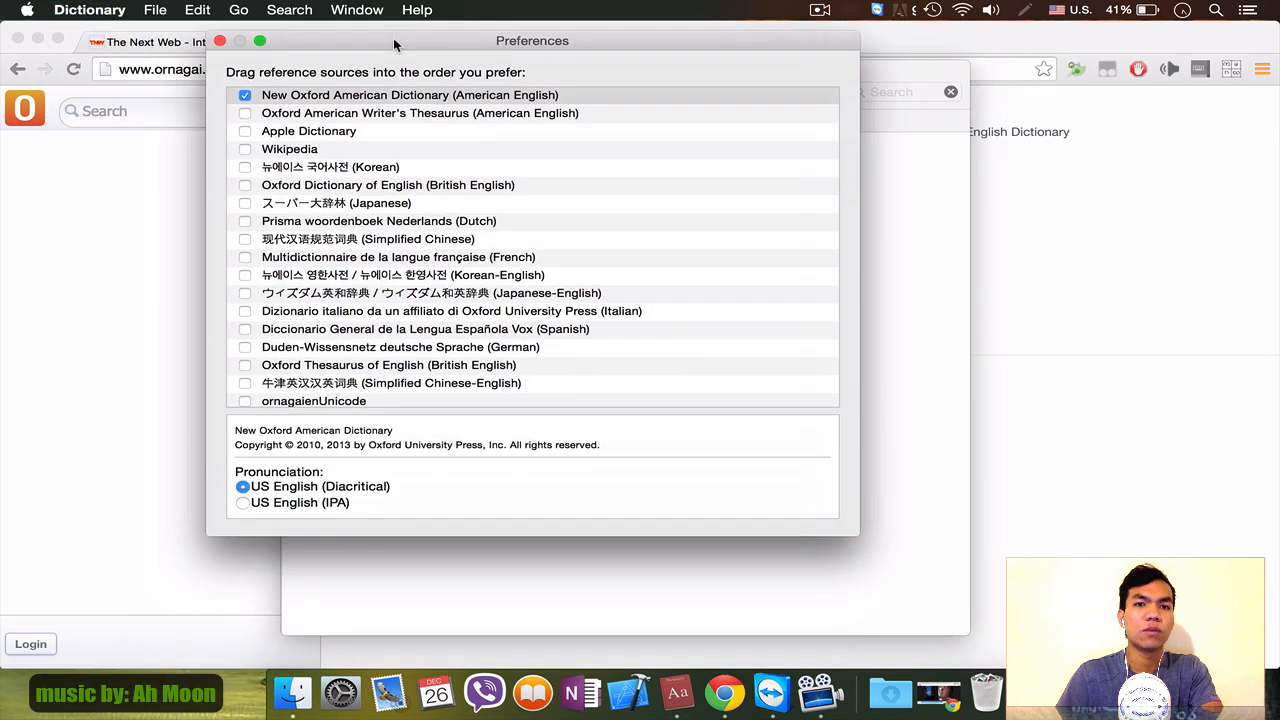
- Toggle the Ornagai reference source off and back on so it stays enabled
{"action": "scroll", "scroll_direction": "down", "scroll_amount": 3}
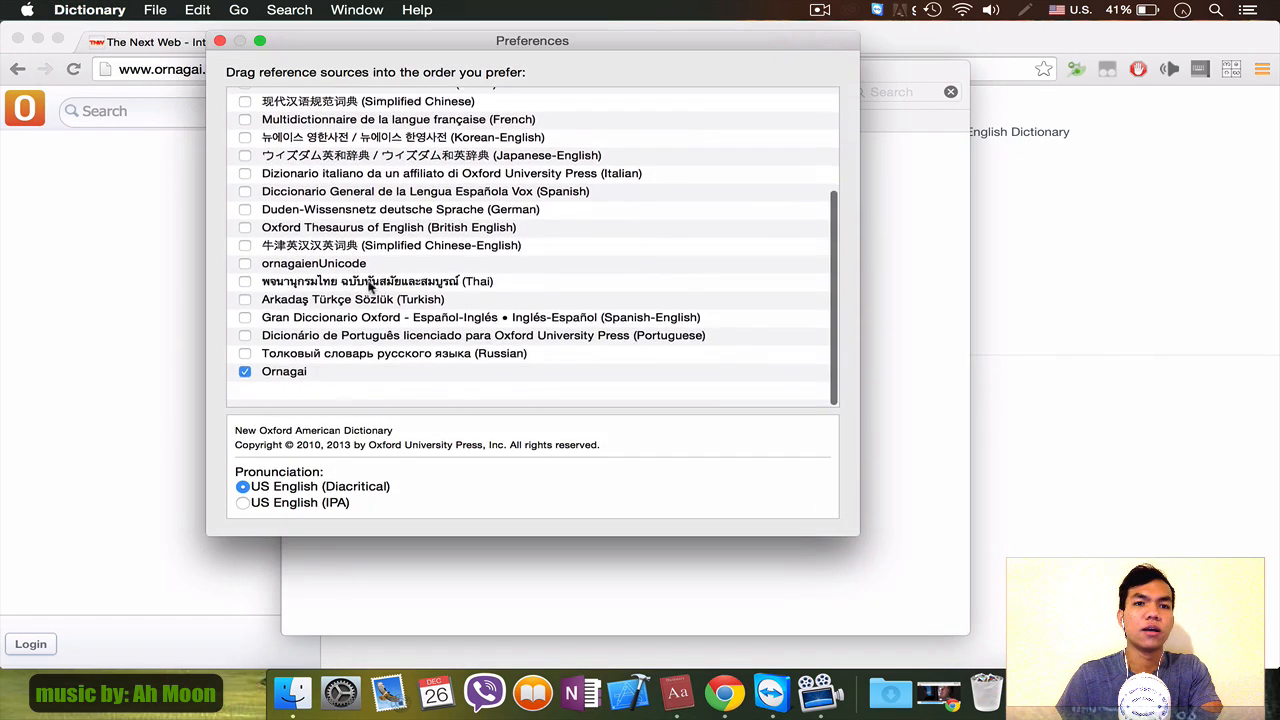
{"action": "scroll", "scroll_direction": "up", "scroll_amount": 3}
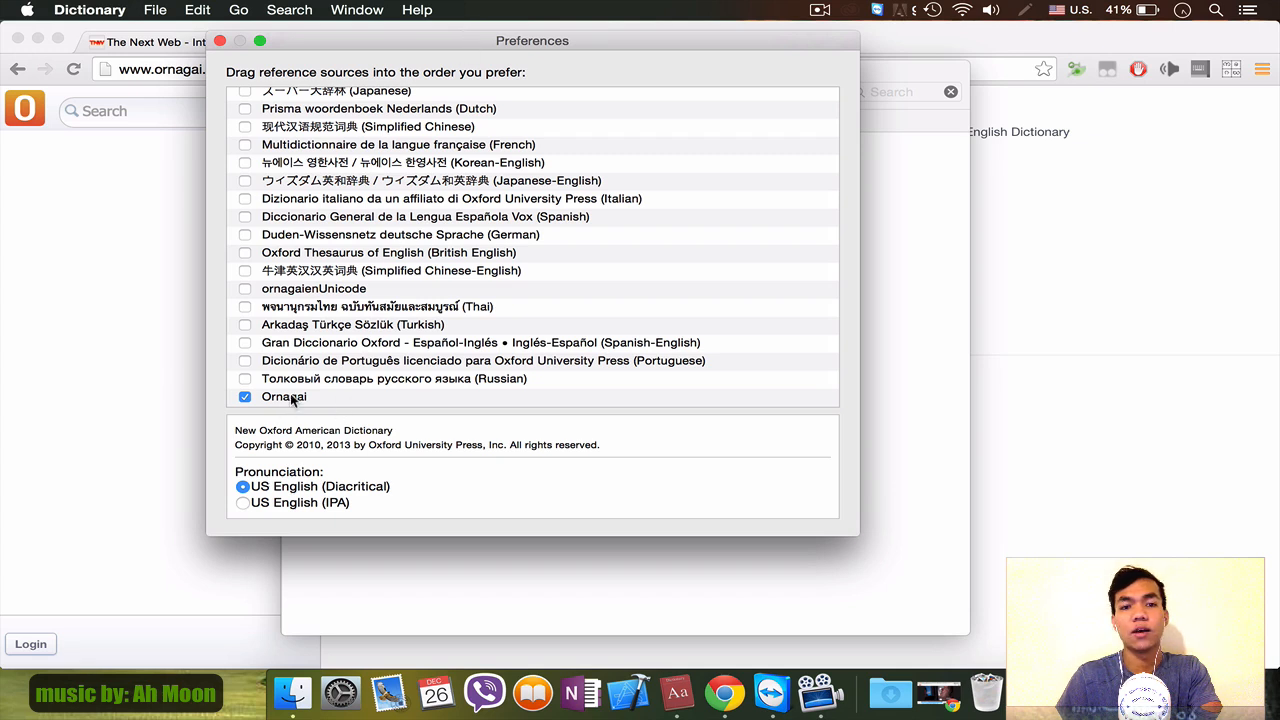
{"action": "left_click", "coordinate": [244, 396]}
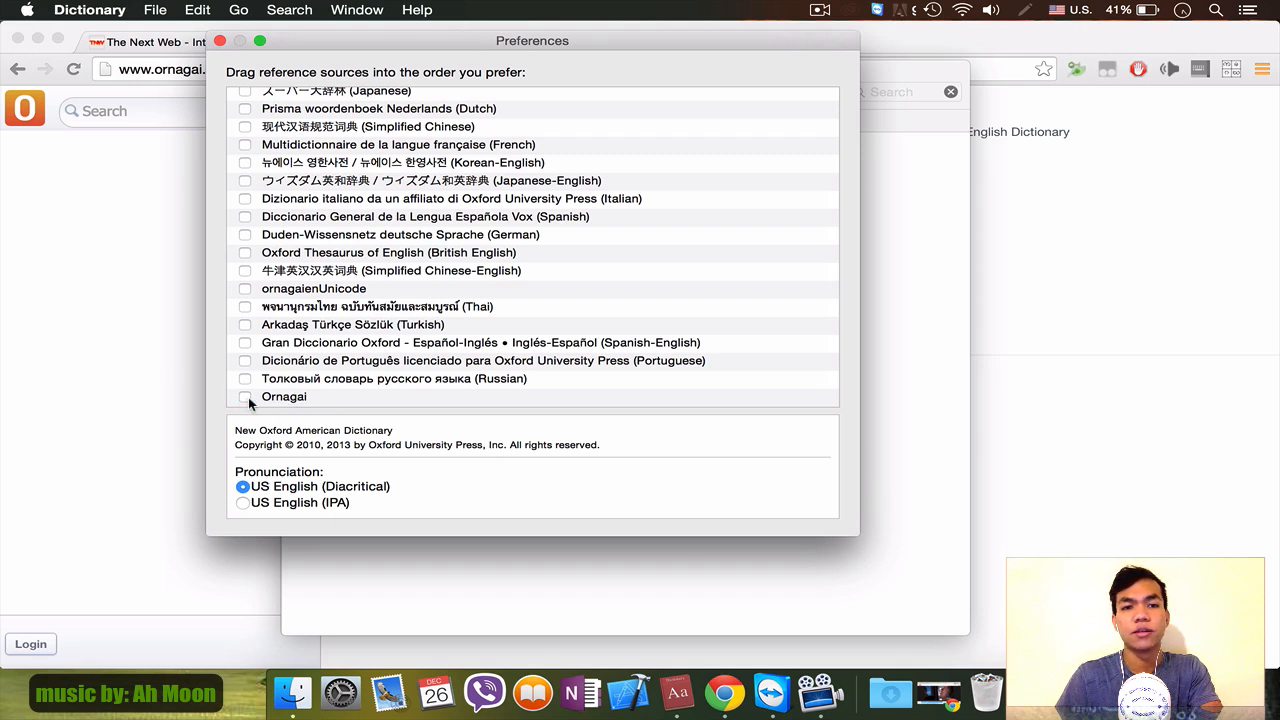
{"action": "left_click", "coordinate": [244, 396]}
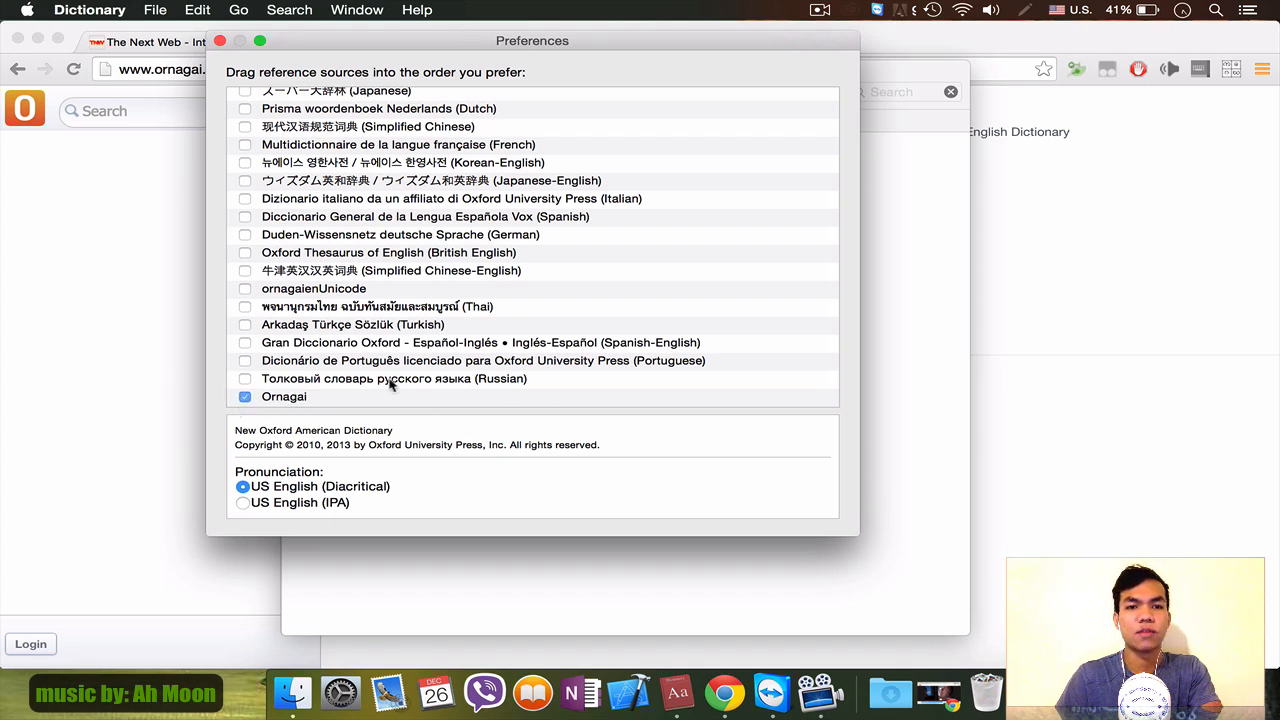
{"action": "scroll", "scroll_direction": "up", "scroll_amount": 3}
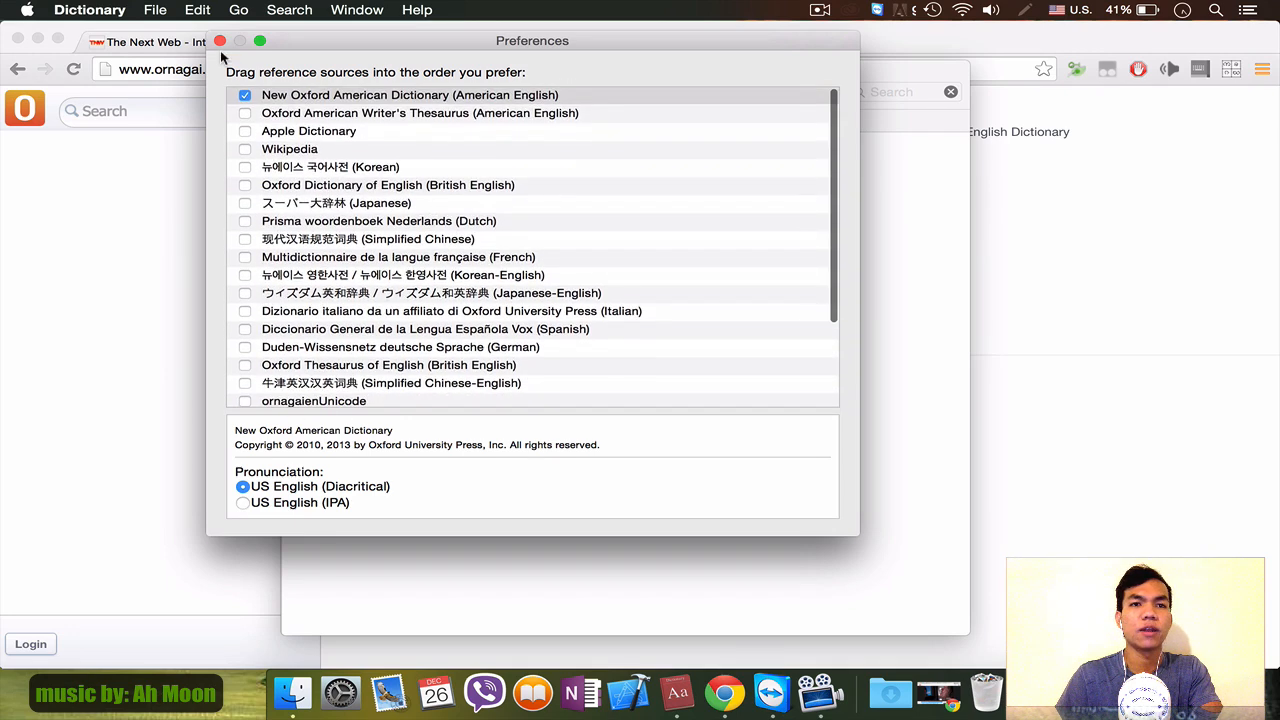
- Search 'define' in the Ornagai tab to get its Burmese definition
{"action": "left_click", "coordinate": [220, 40]}
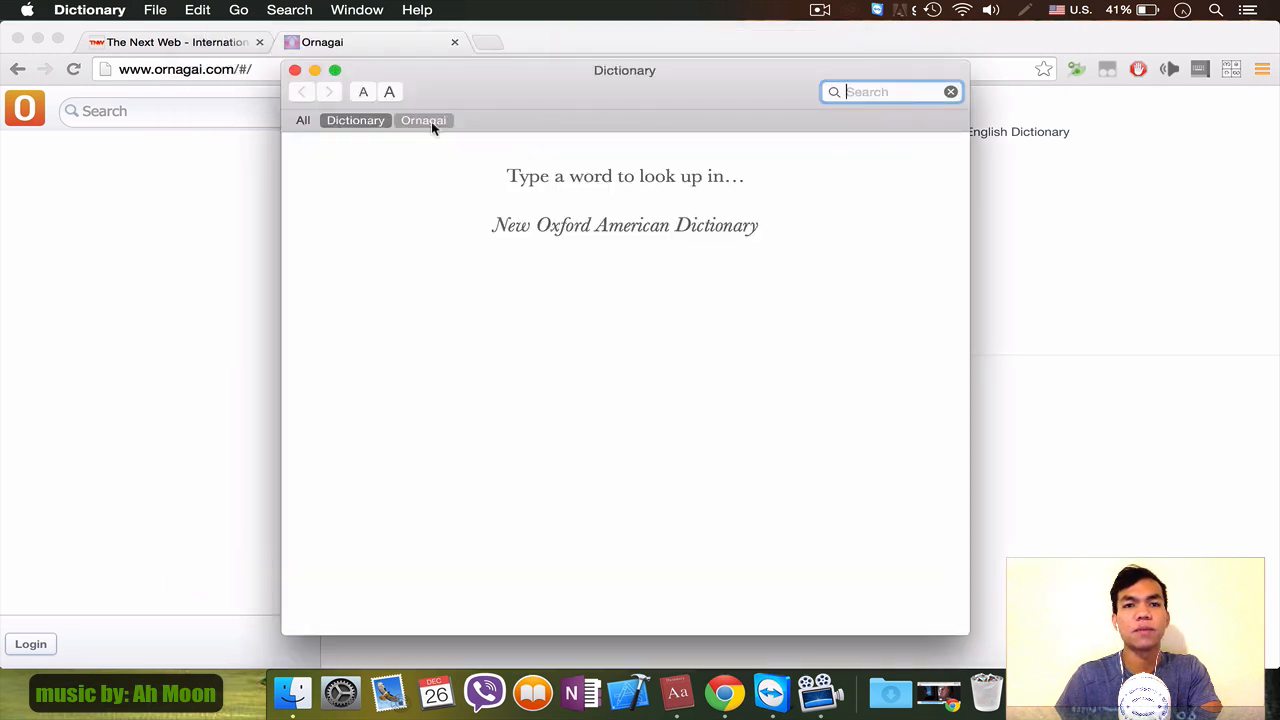
{"action": "left_click", "coordinate": [424, 120]}
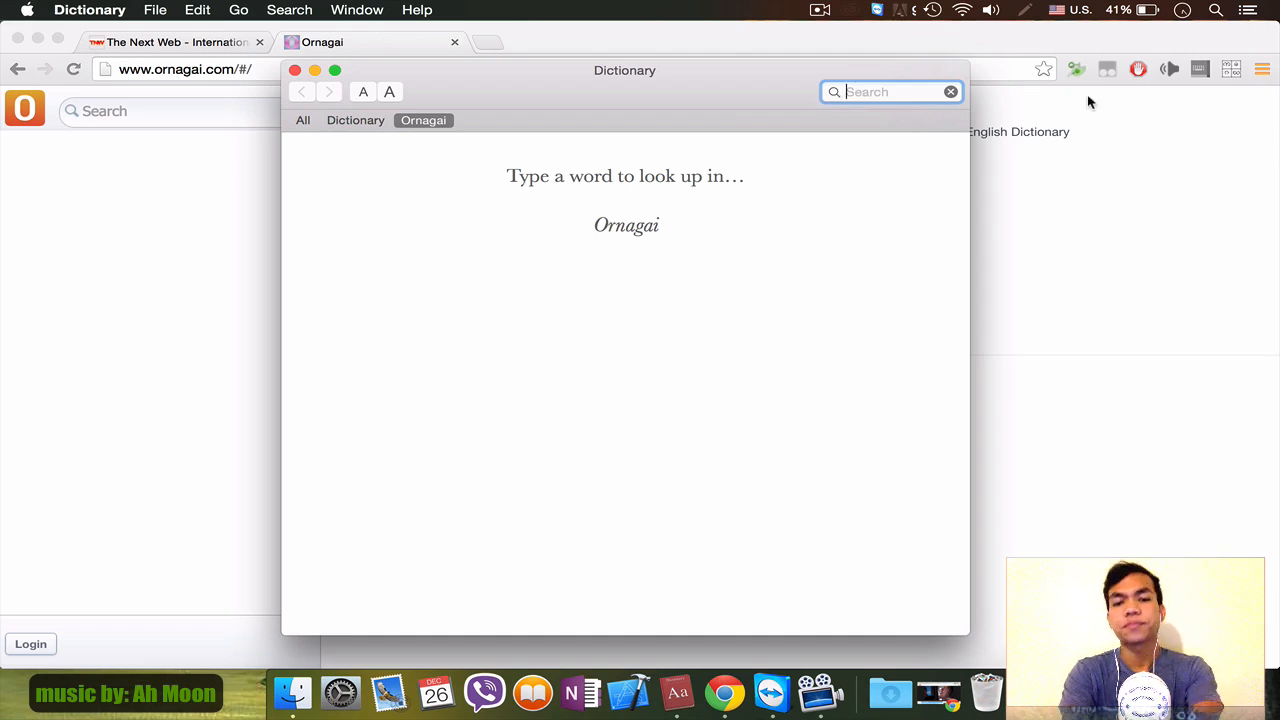
{"action": "type", "text": "define"}
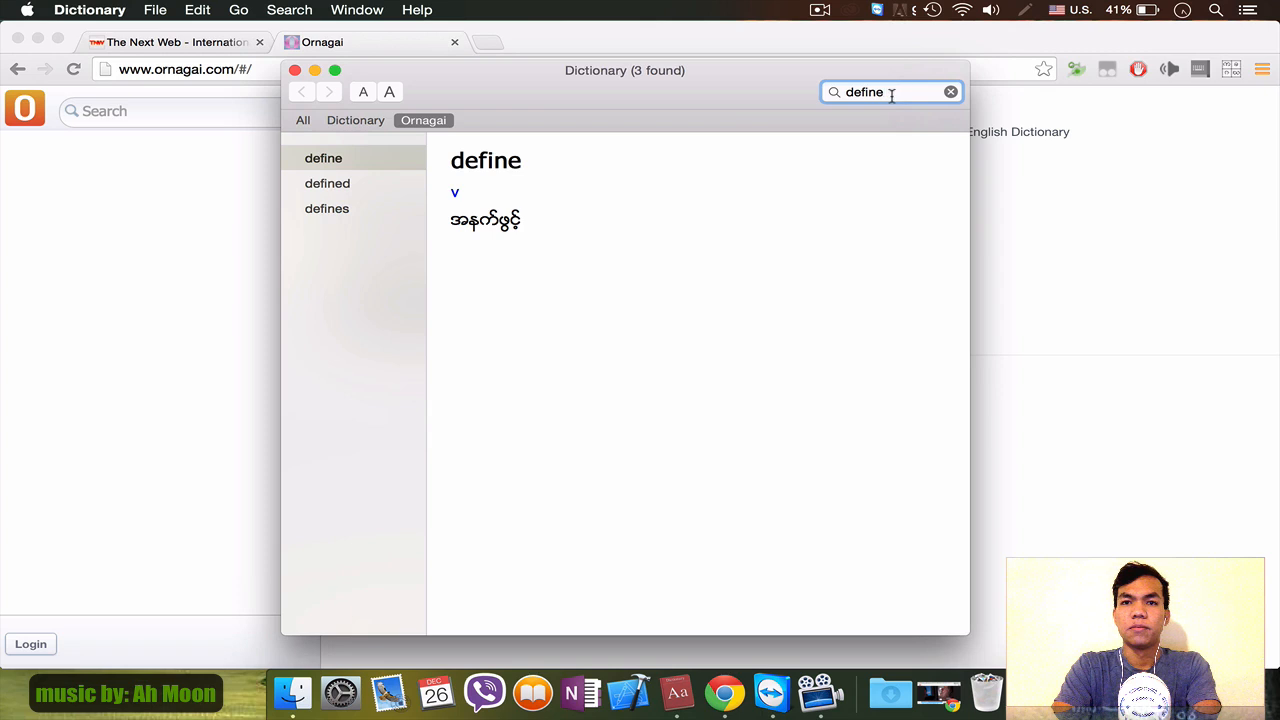
{"action": "mouse_move", "coordinate": [400, 250]}
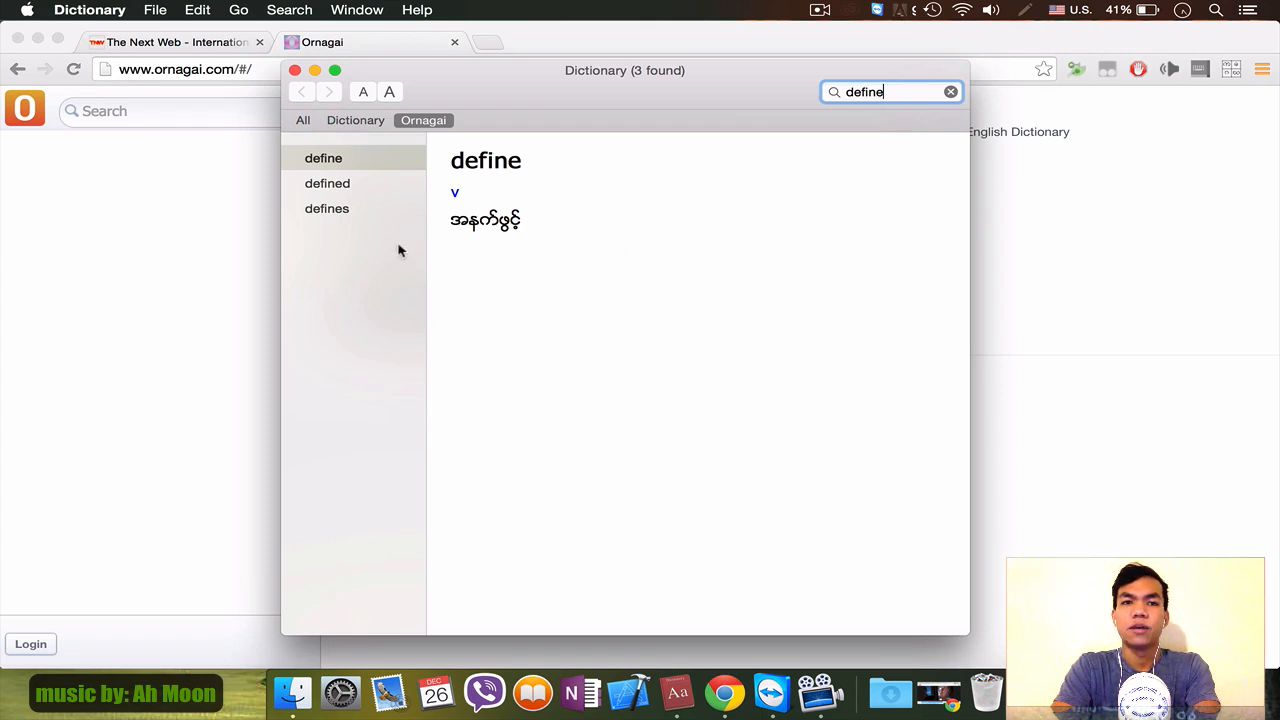
{"action": "mouse_move", "coordinate": [672, 118]}
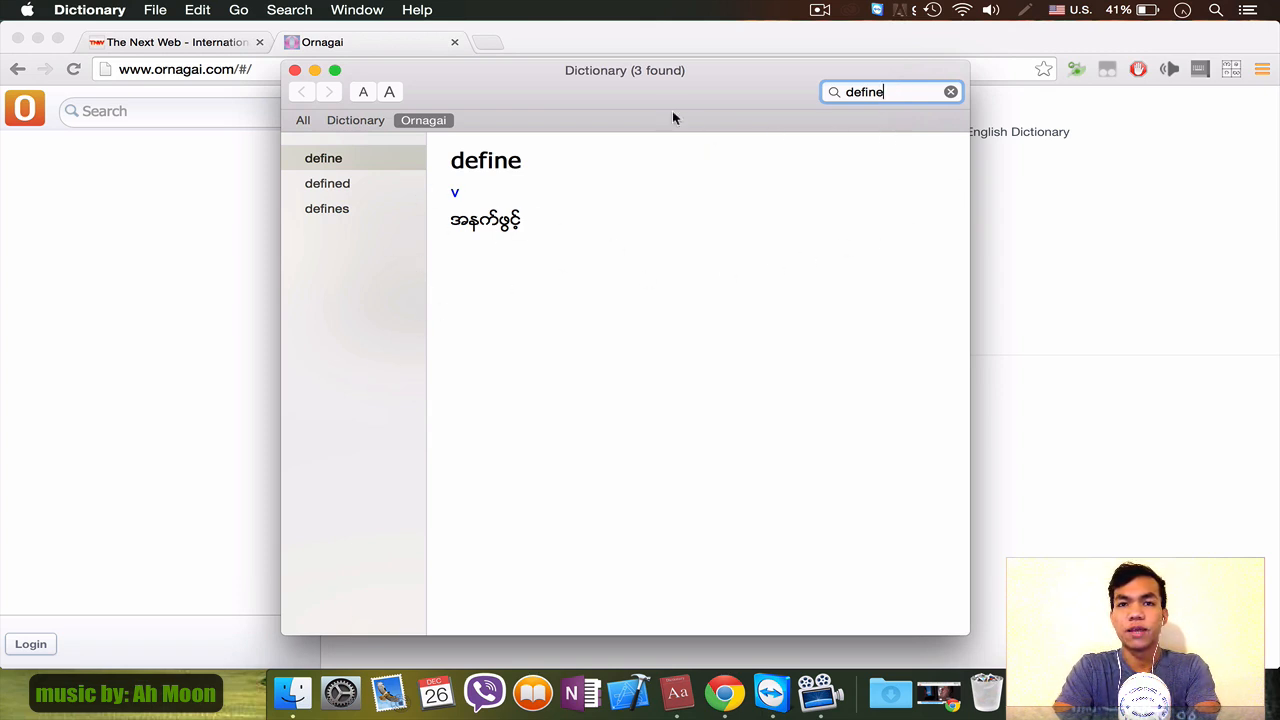
{"action": "mouse_move", "coordinate": [398, 42]}
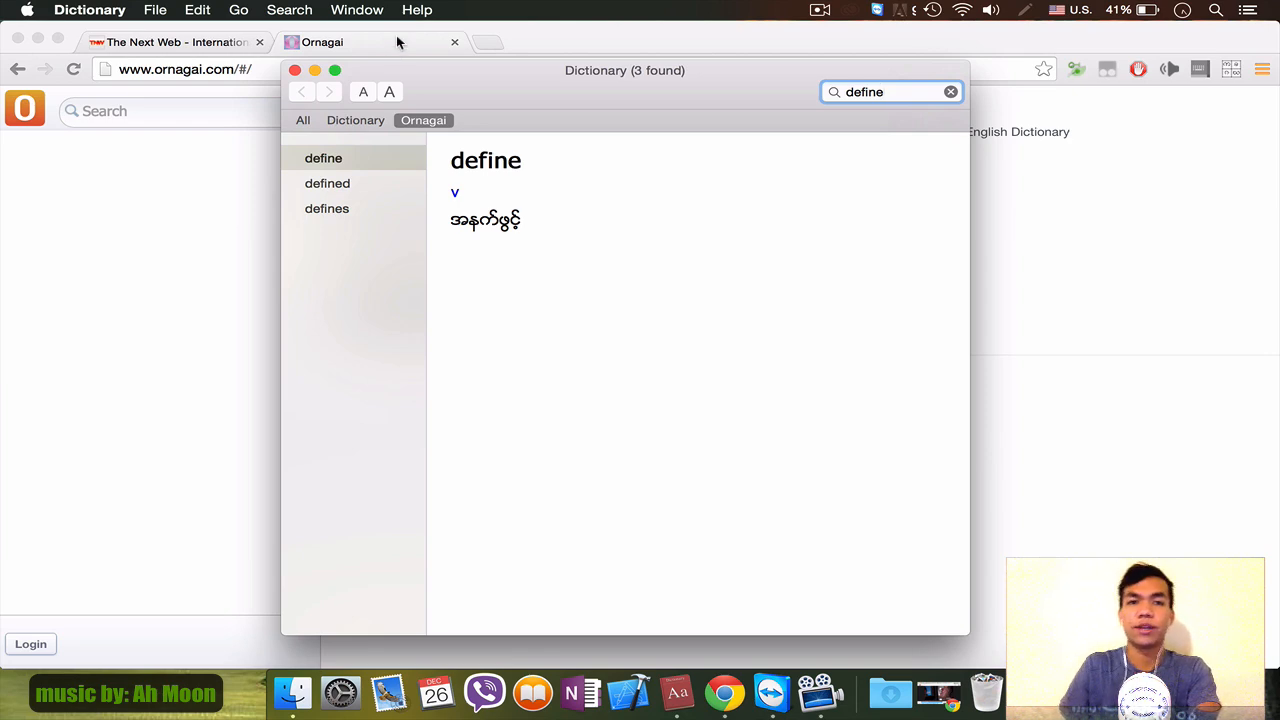
- Open The Next Web's Kodak Android smartphone article from the front page
{"action": "left_click", "coordinate": [294, 70]}
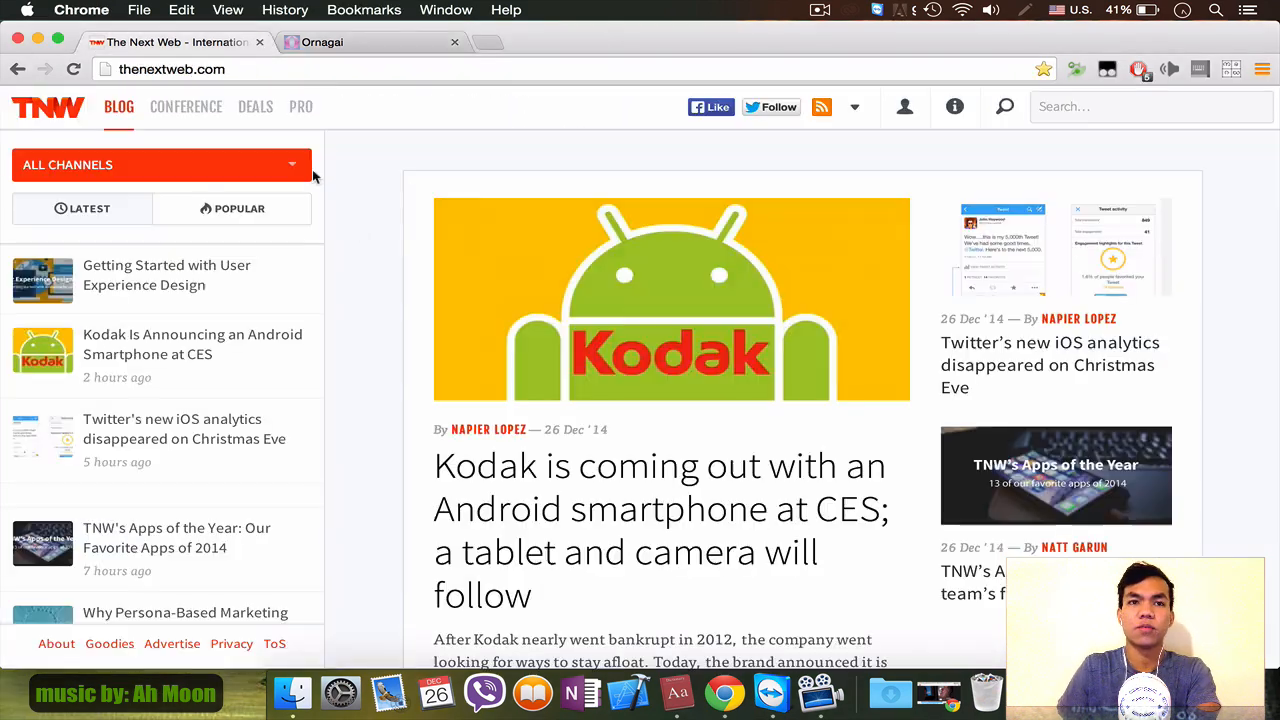
{"action": "scroll", "scroll_direction": "down", "scroll_amount": 3}
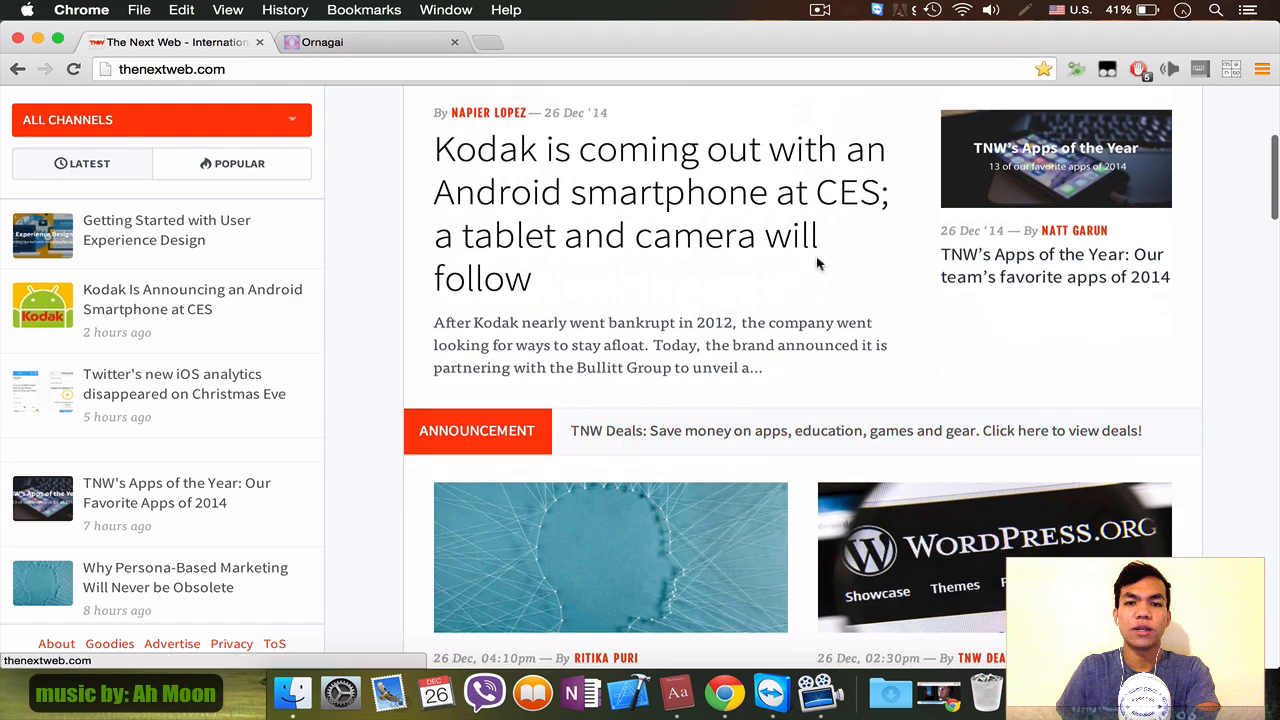
{"action": "scroll", "scroll_direction": "down", "scroll_amount": 3}
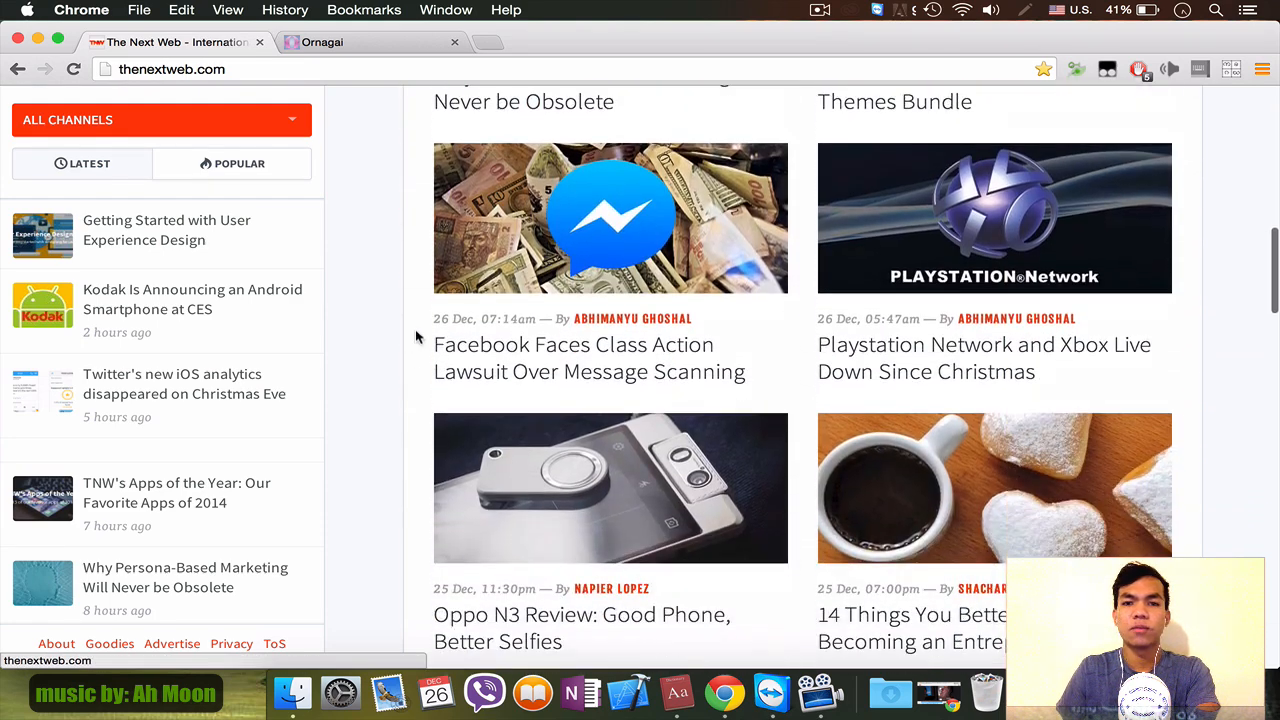
{"action": "left_click", "coordinate": [192, 300]}
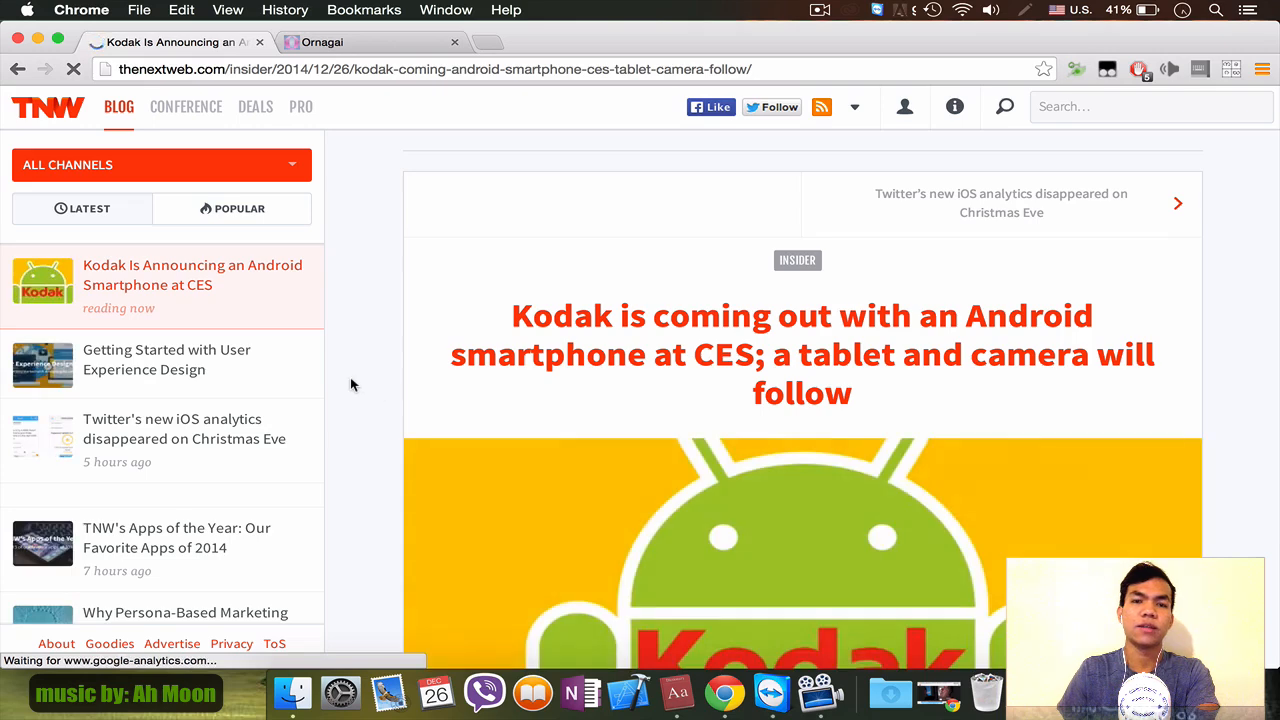
- Scroll down into the article's body paragraphs
{"action": "scroll", "scroll_direction": "down", "scroll_amount": 3}
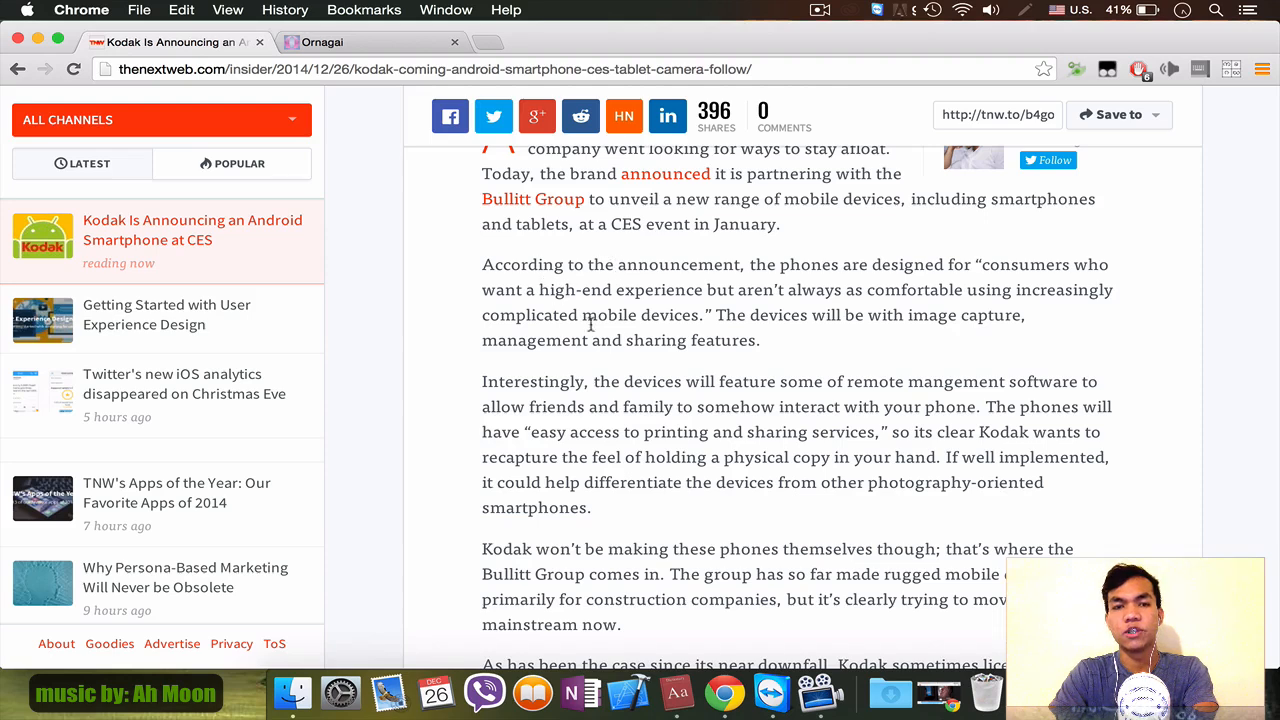
{"action": "mouse_move", "coordinate": [650, 288]}
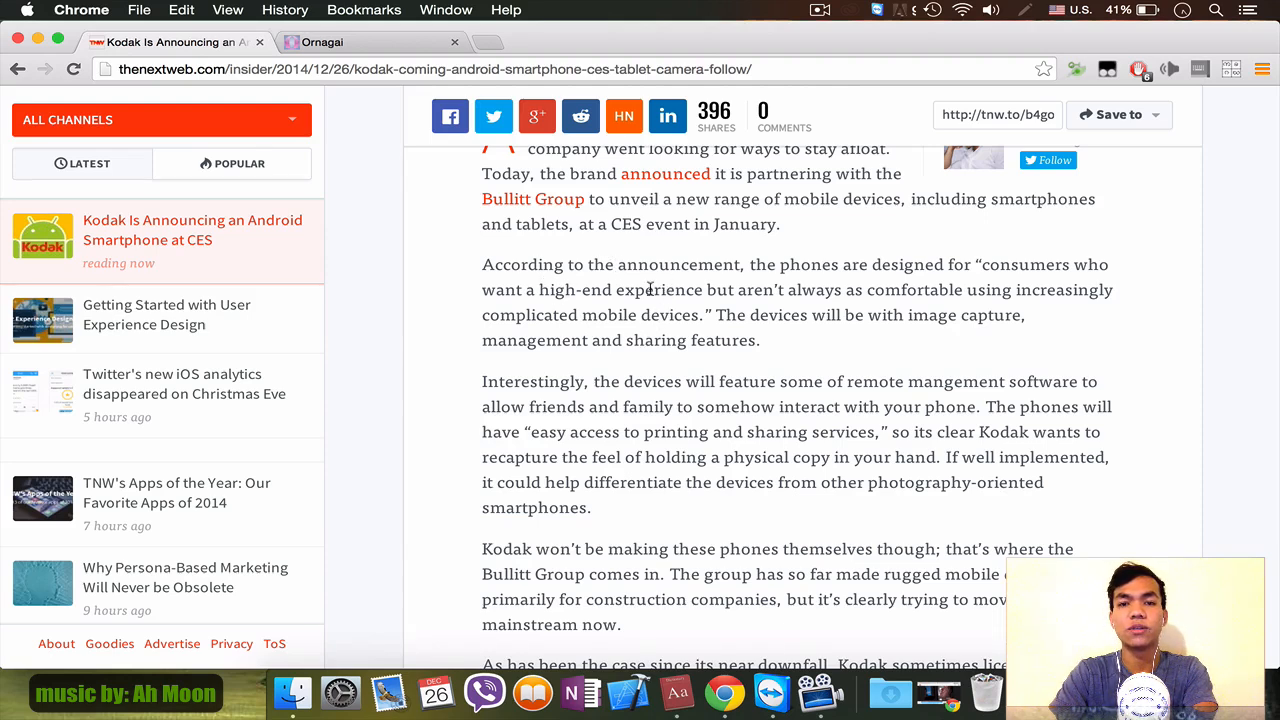
{"action": "scroll", "scroll_direction": "down", "scroll_amount": 3}
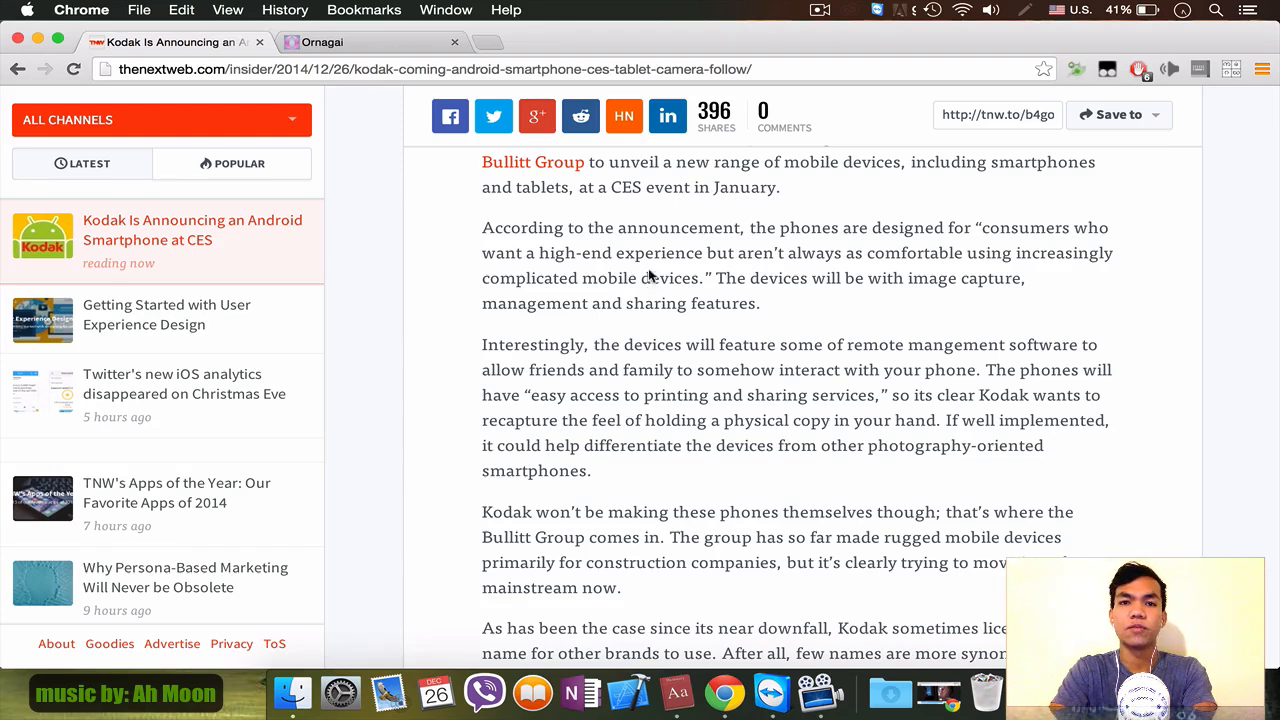
{"action": "scroll", "scroll_direction": "down", "scroll_amount": 3}
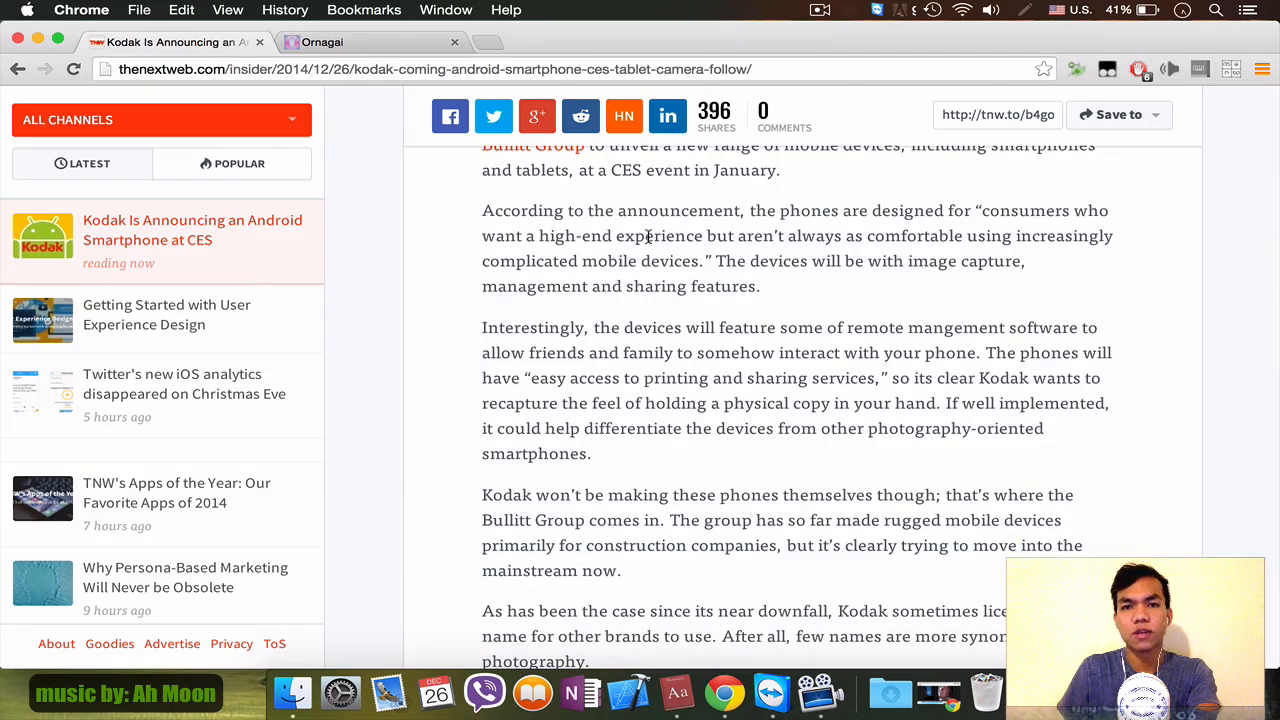
{"action": "right_click", "coordinate": [660, 236]}
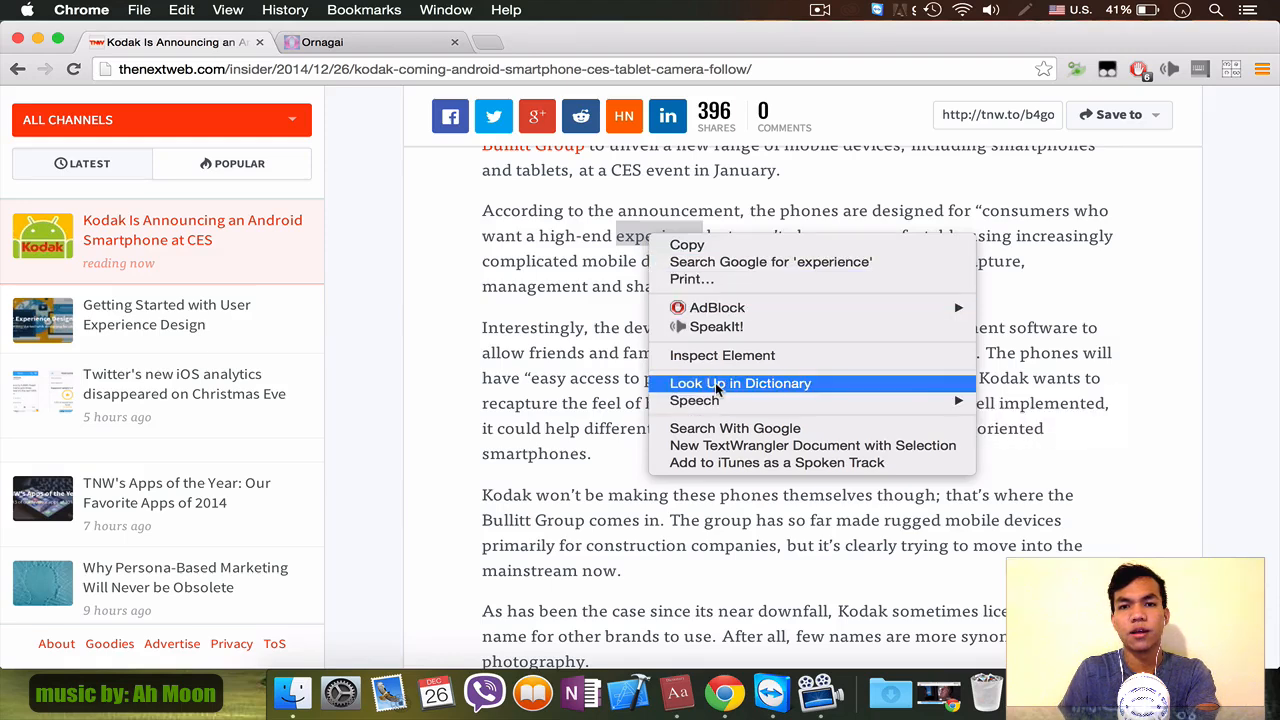
{"action": "left_click", "coordinate": [740, 384]}
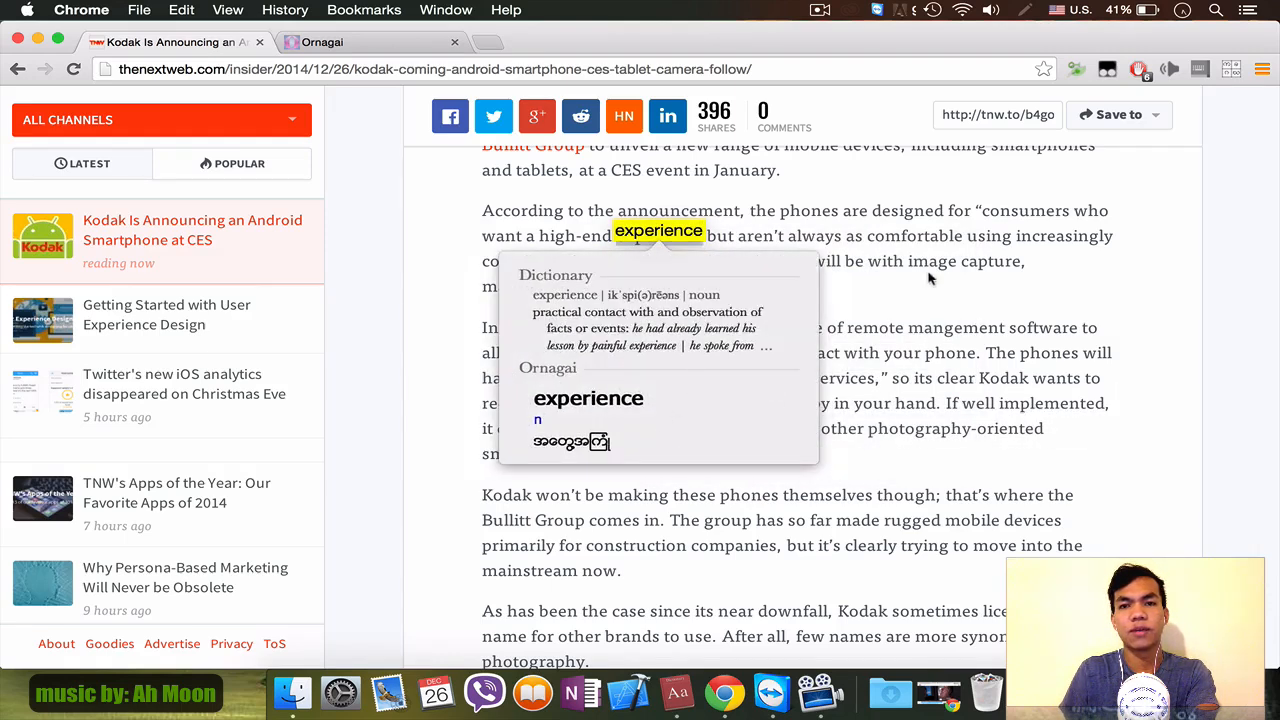
{"action": "mouse_move", "coordinate": [1180, 260]}
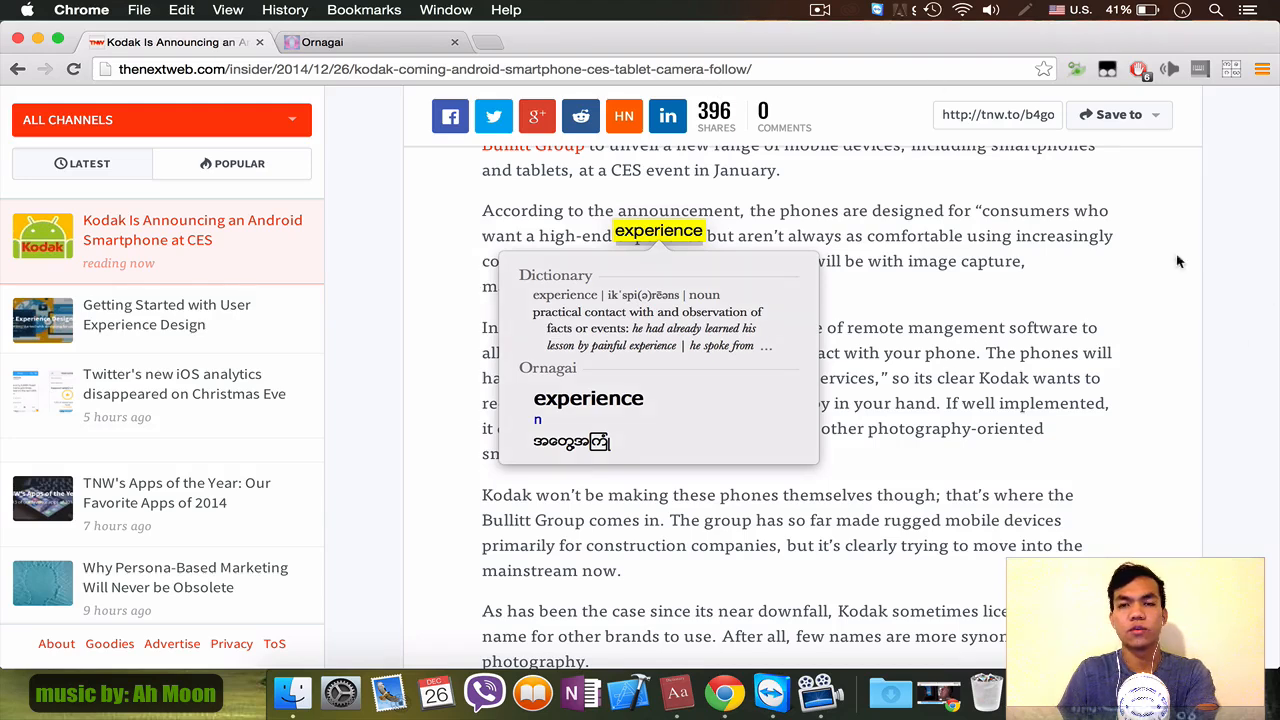
{"action": "mouse_move", "coordinate": [788, 496]}
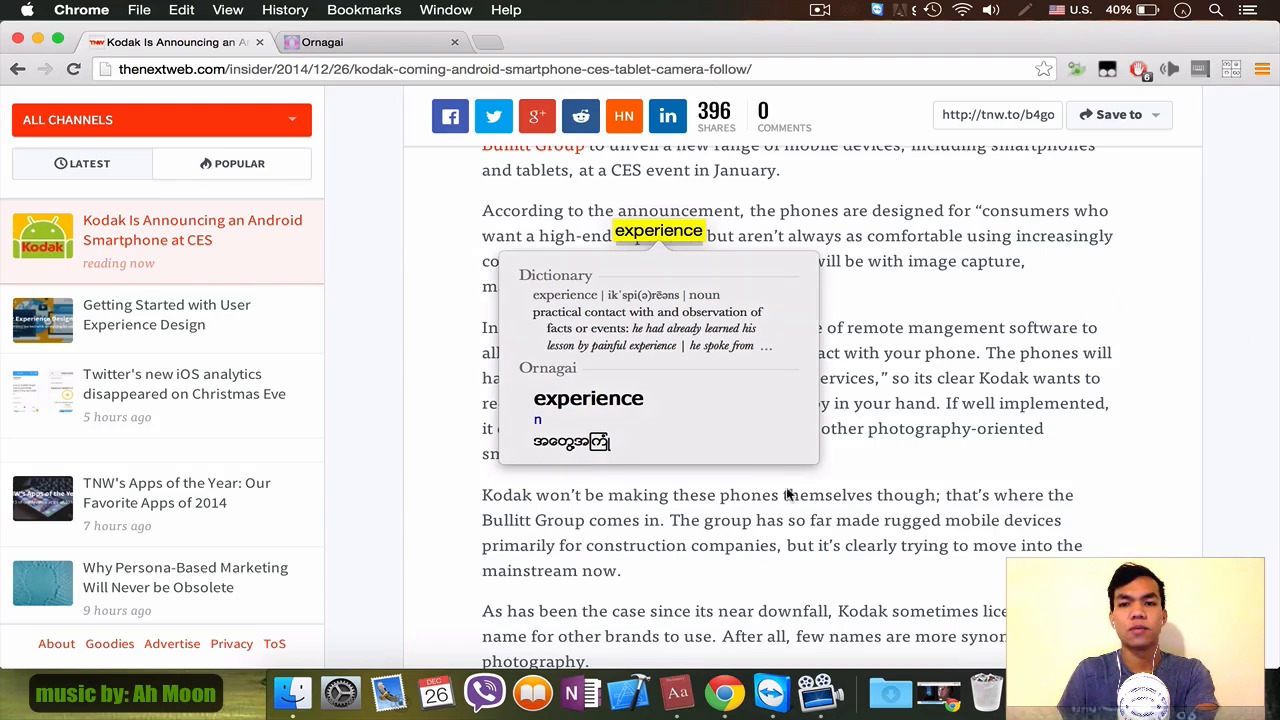
{"action": "mouse_move", "coordinate": [980, 300]}
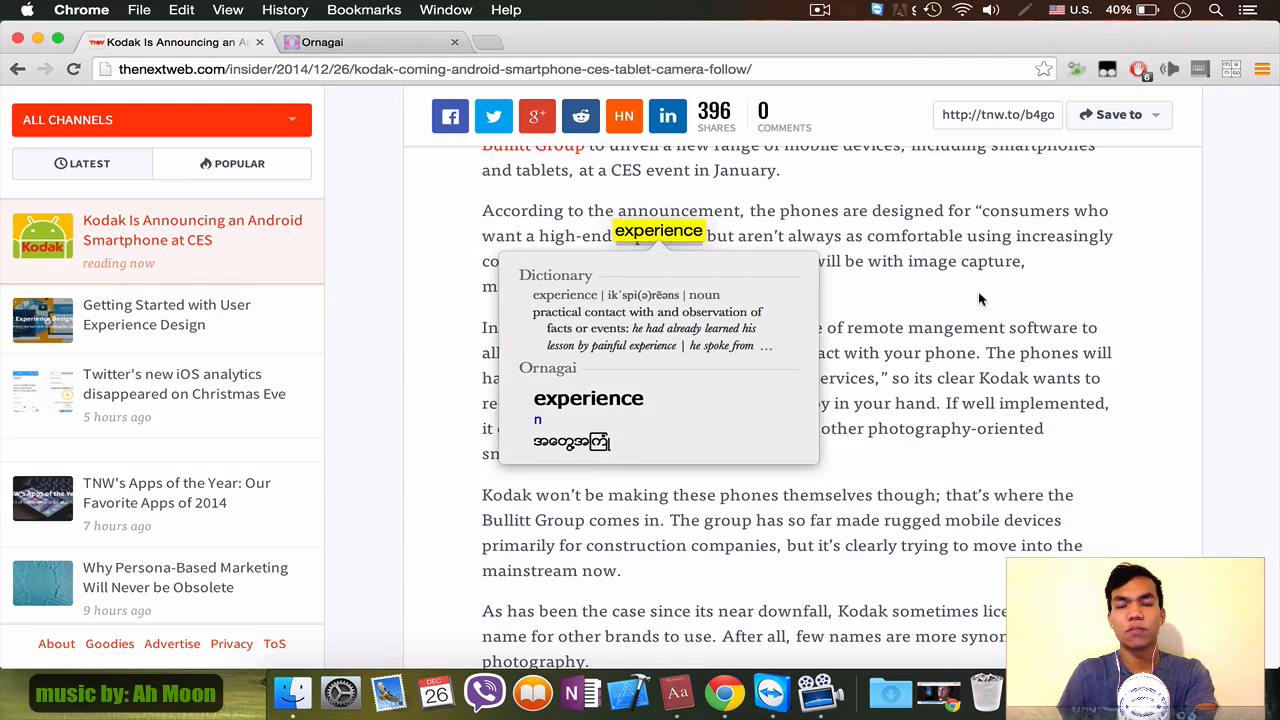
{"action": "left_click", "coordinate": [980, 300]}
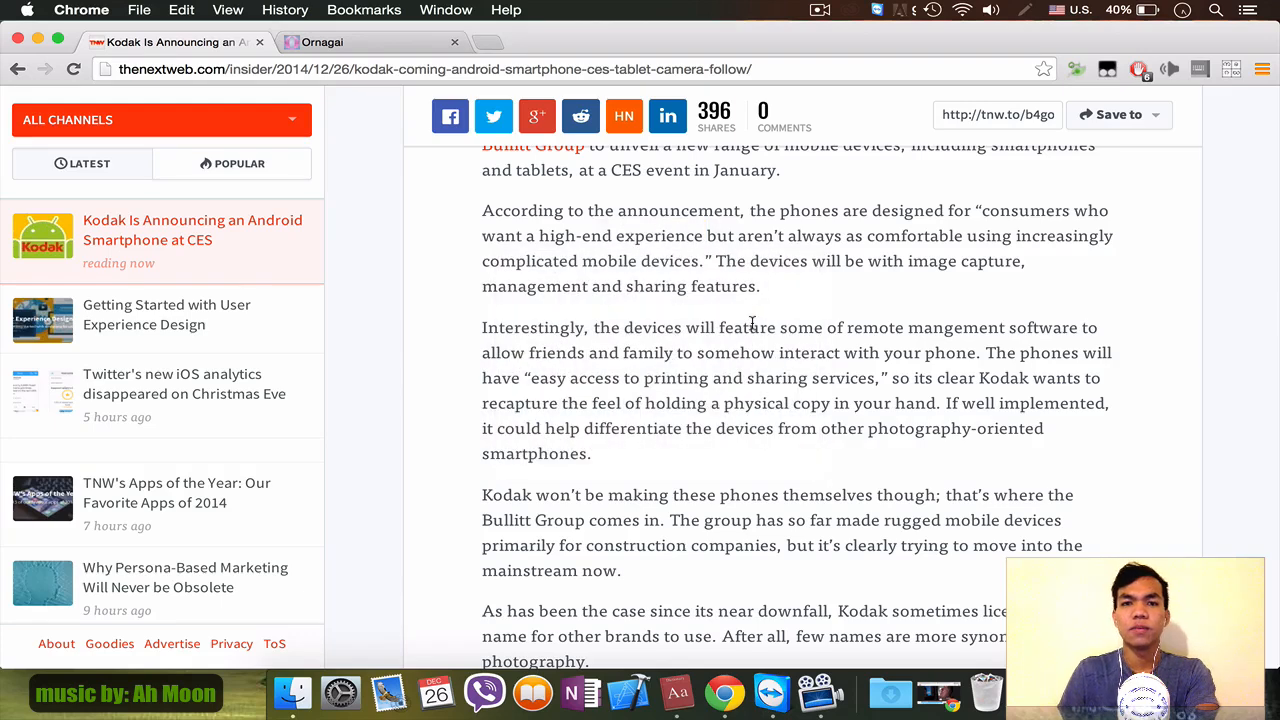
{"action": "mouse_move", "coordinate": [640, 230]}
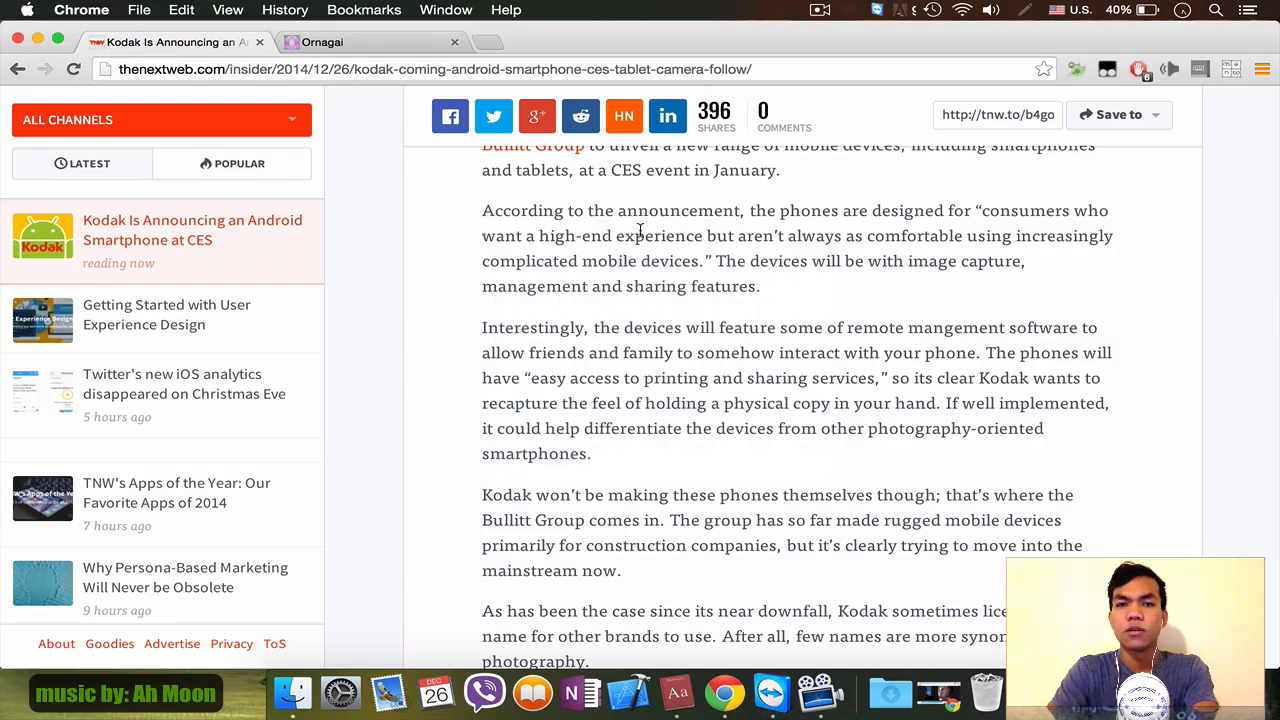
{"action": "mouse_move", "coordinate": [648, 212]}
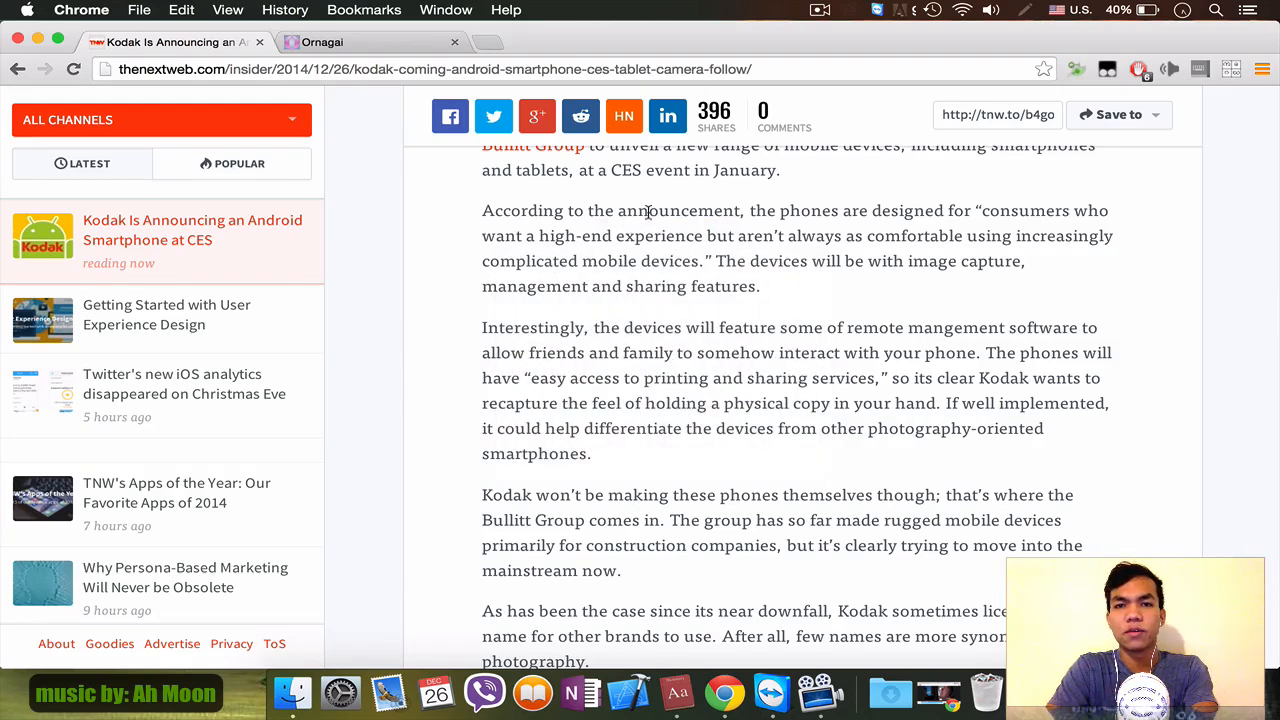
{"action": "double_click", "coordinate": [676, 212]}
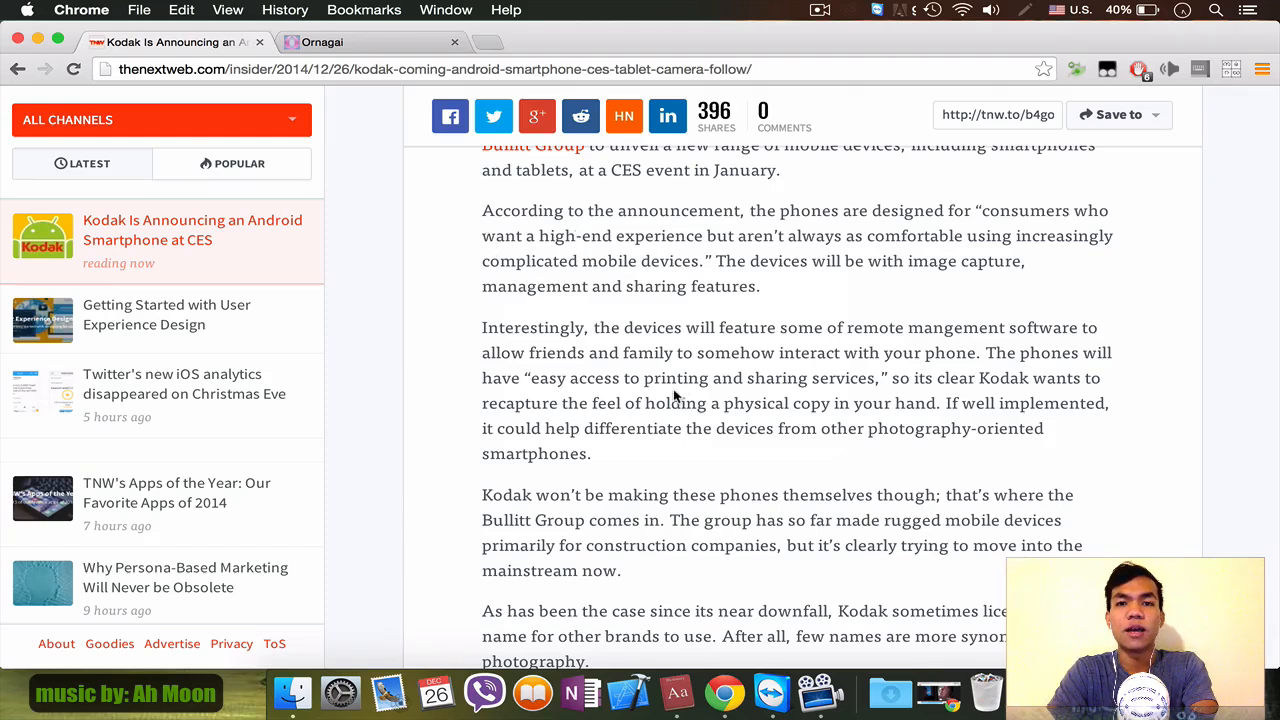
{"action": "mouse_move", "coordinate": [532, 692]}
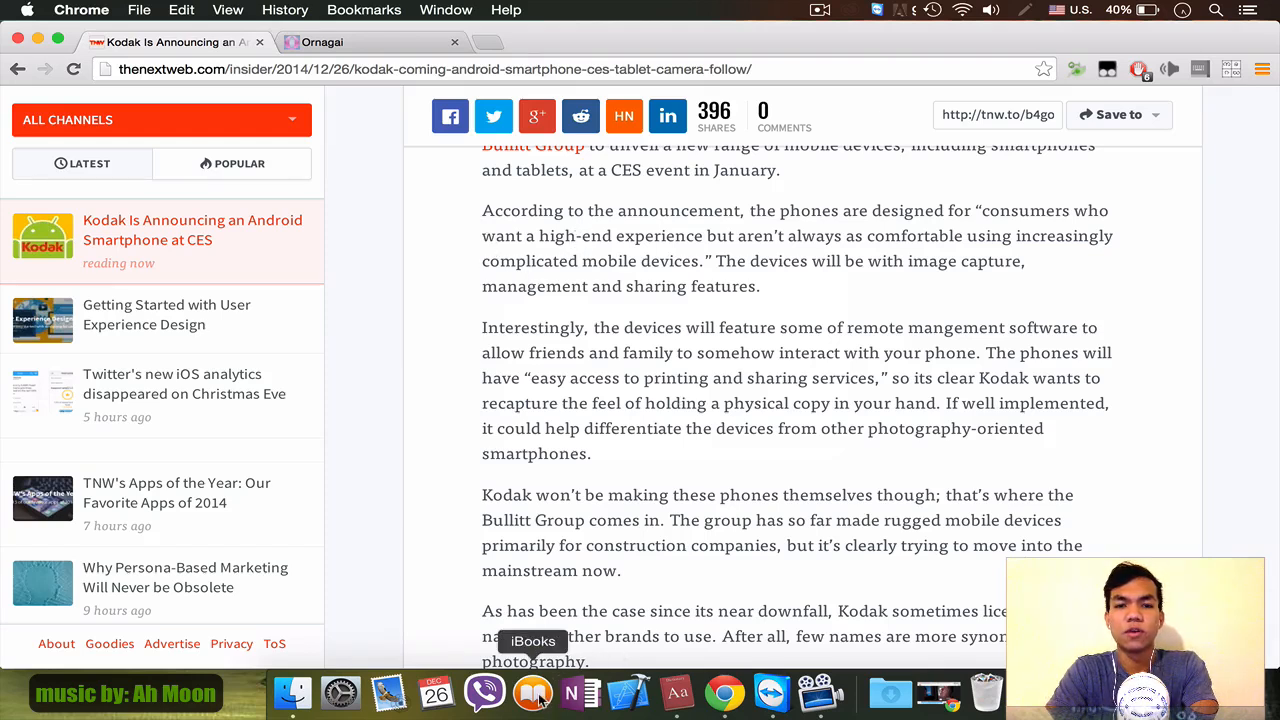
- Switch to The Scarlet Letter in iBooks and look up 'now' to see Ornagai's translation
{"action": "left_click", "coordinate": [532, 692]}
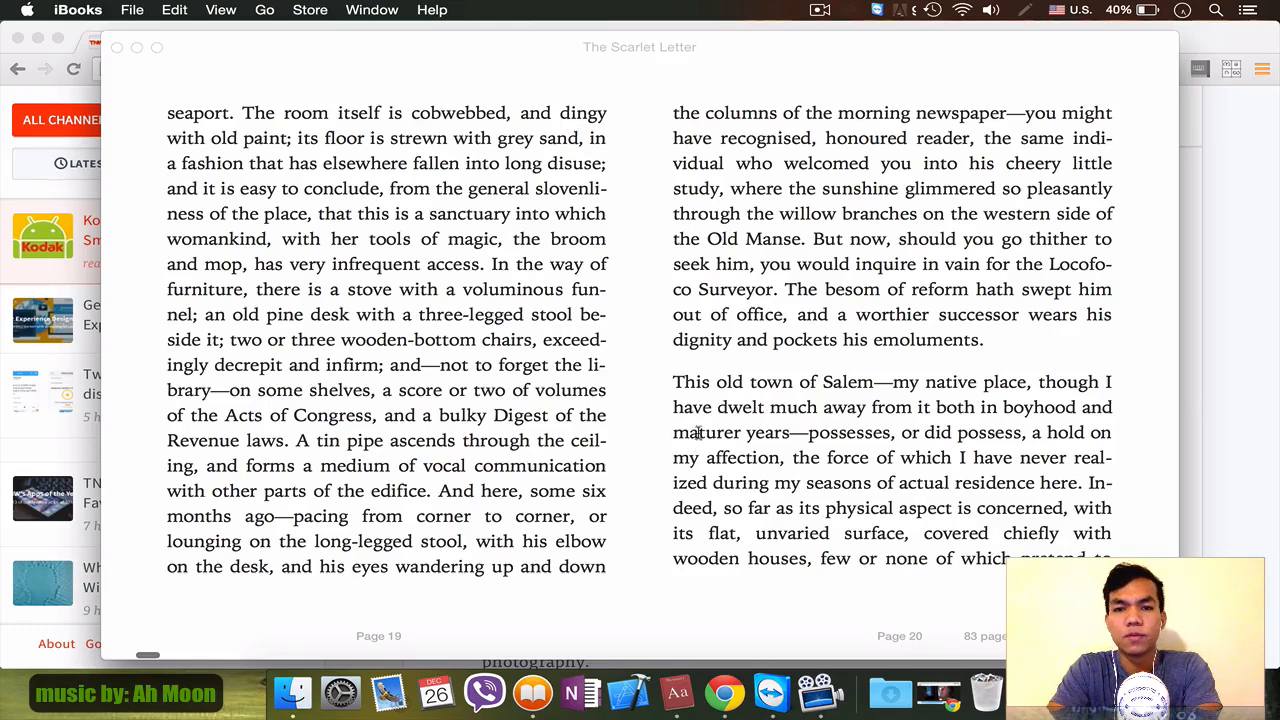
{"action": "double_click", "coordinate": [868, 238]}
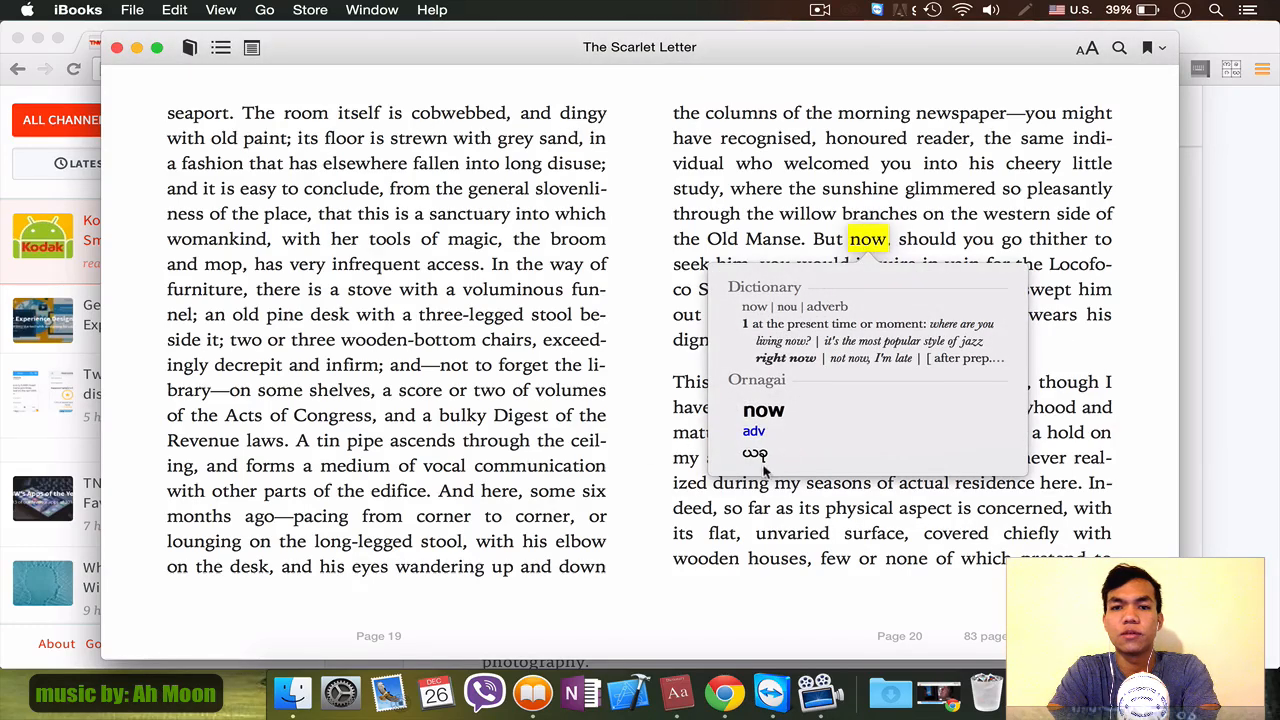
{"action": "mouse_move", "coordinate": [760, 452]}
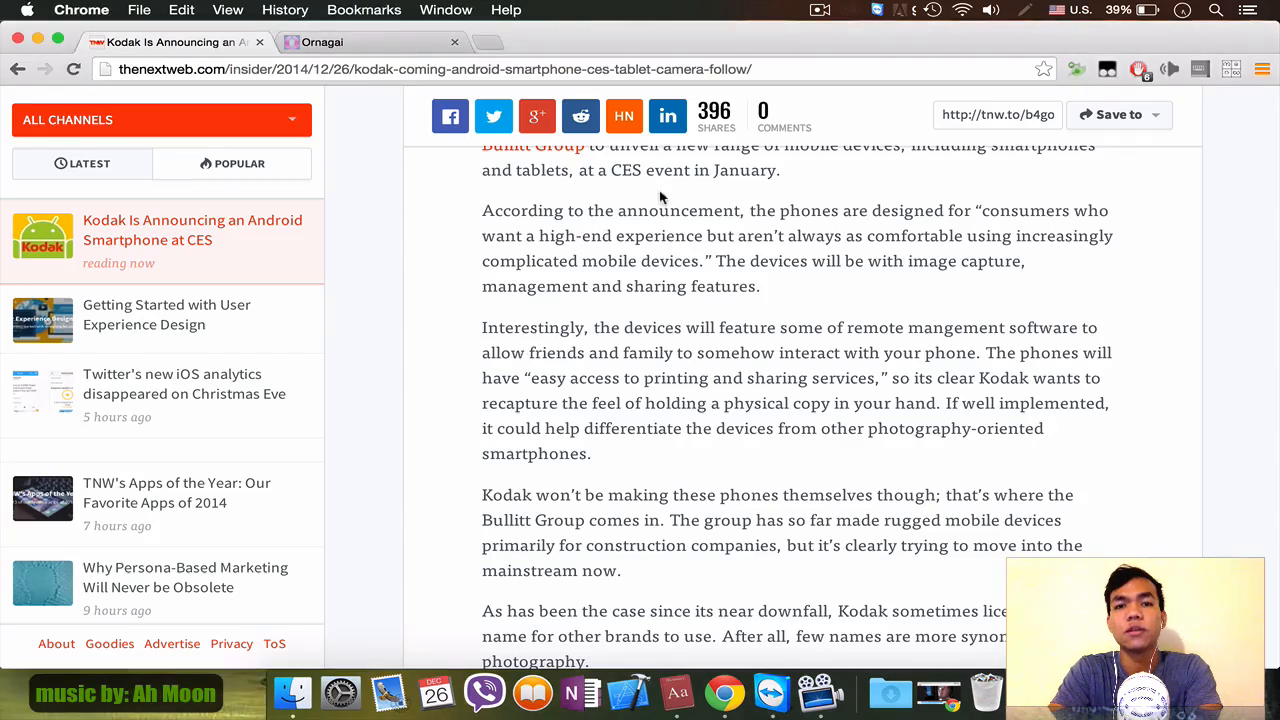
{"action": "mouse_move", "coordinate": [510, 198]}
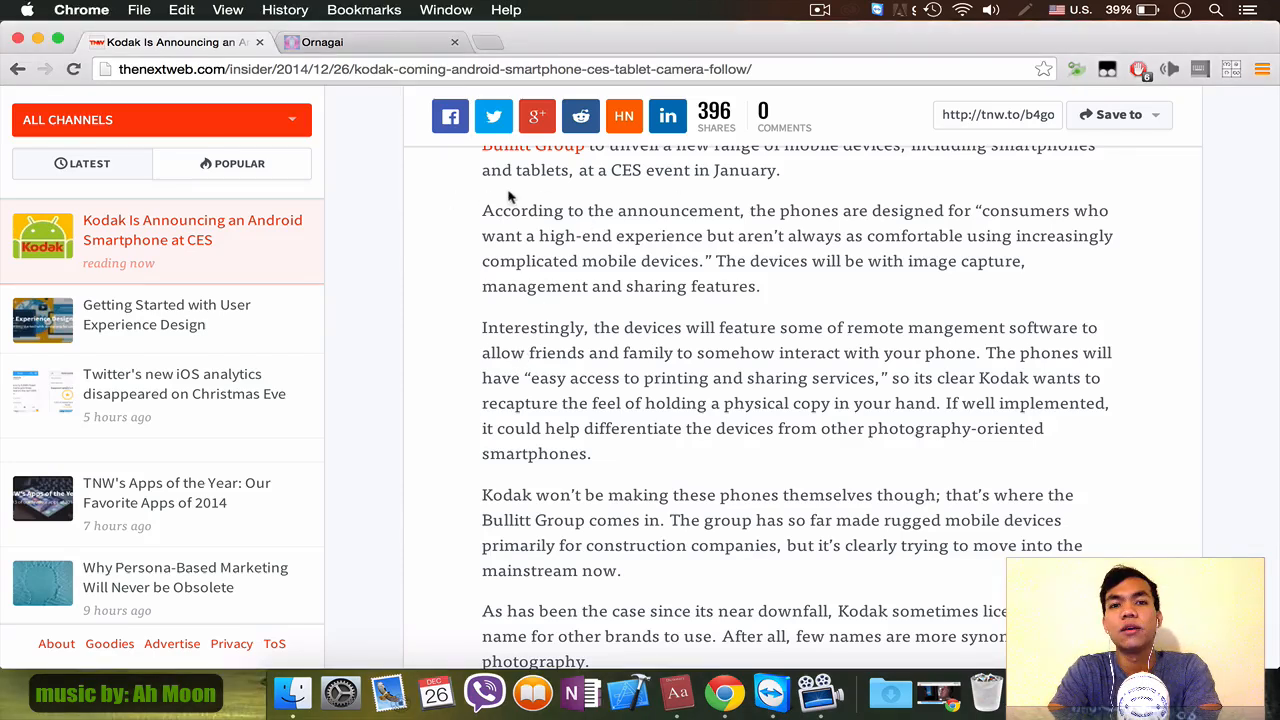
{"action": "mouse_move", "coordinate": [508, 190]}
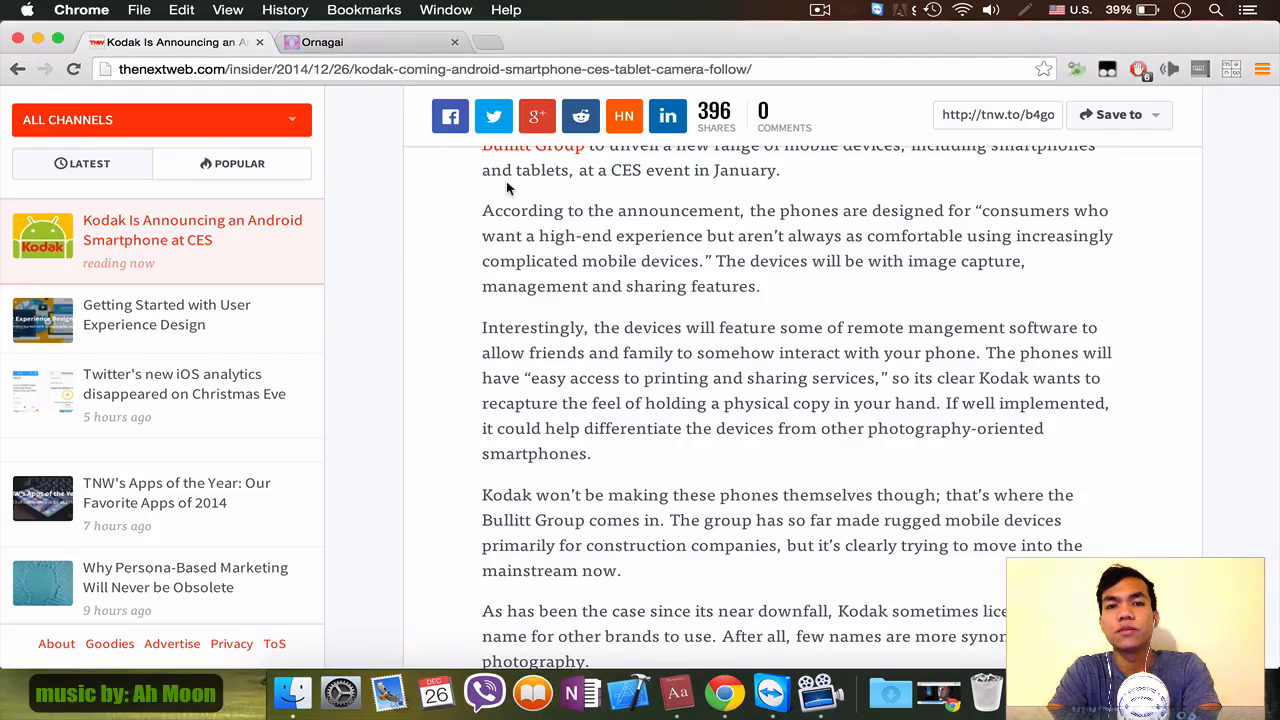
{"action": "mouse_move", "coordinate": [530, 188]}
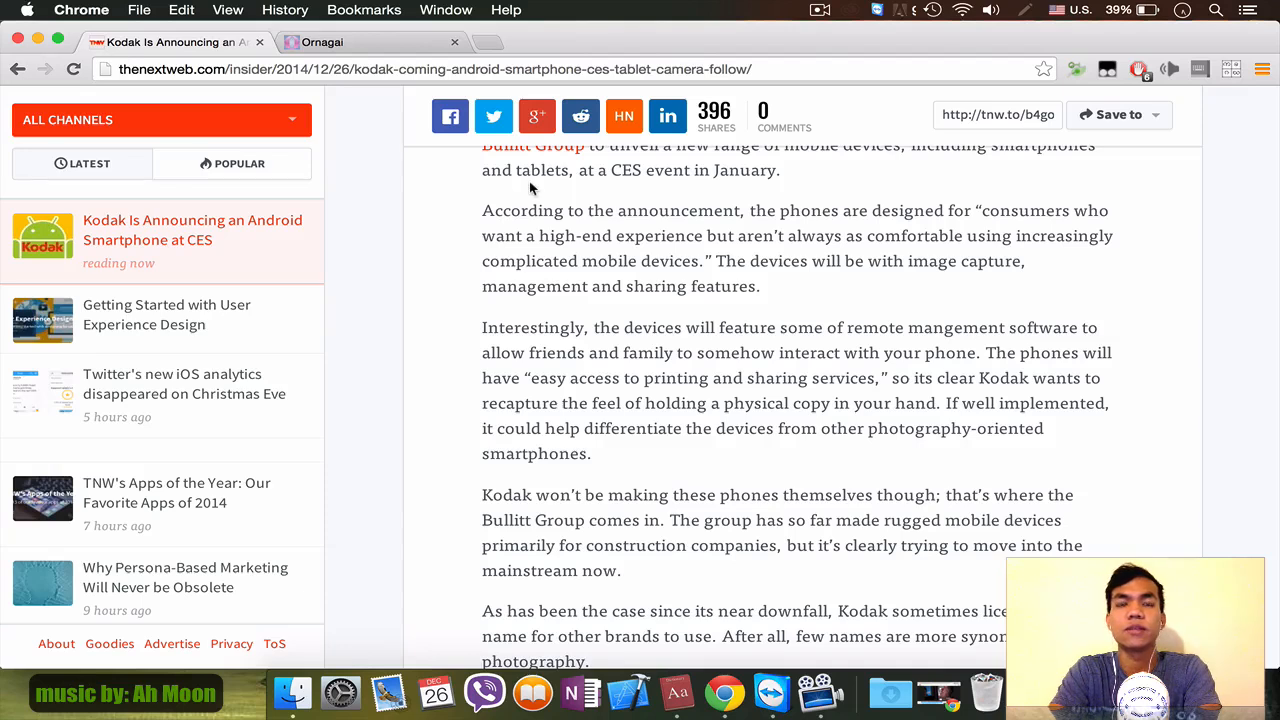